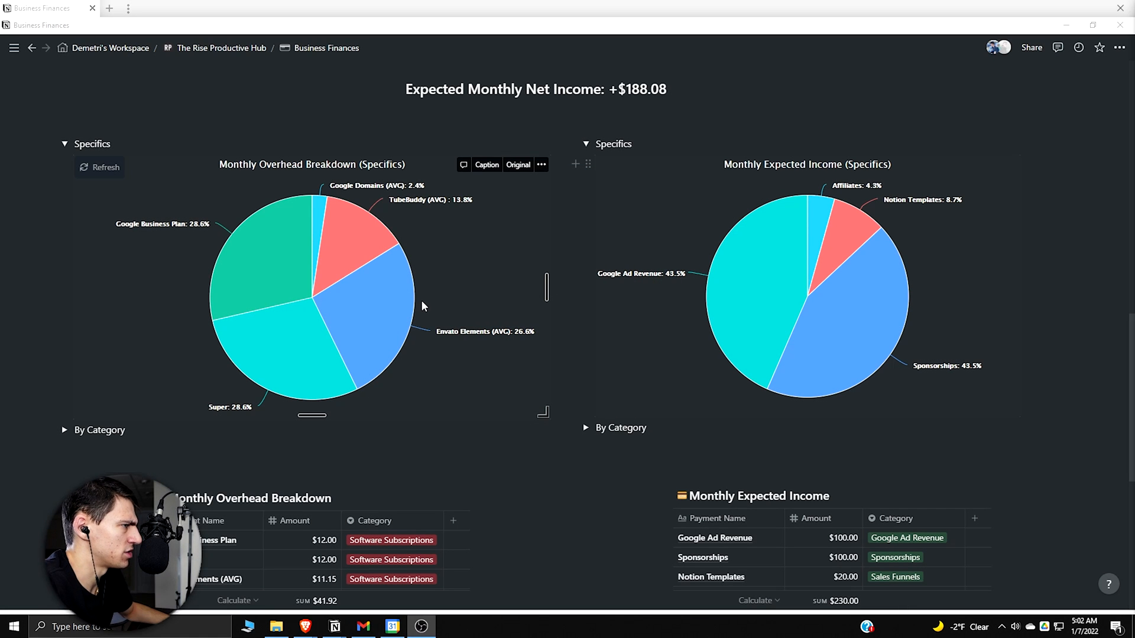
- Edit the Monthly Expected Income (Category) chart, preview it as an area chart, then back to pie
{"action": "scroll", "scroll_direction": "down", "scroll_amount": 3}
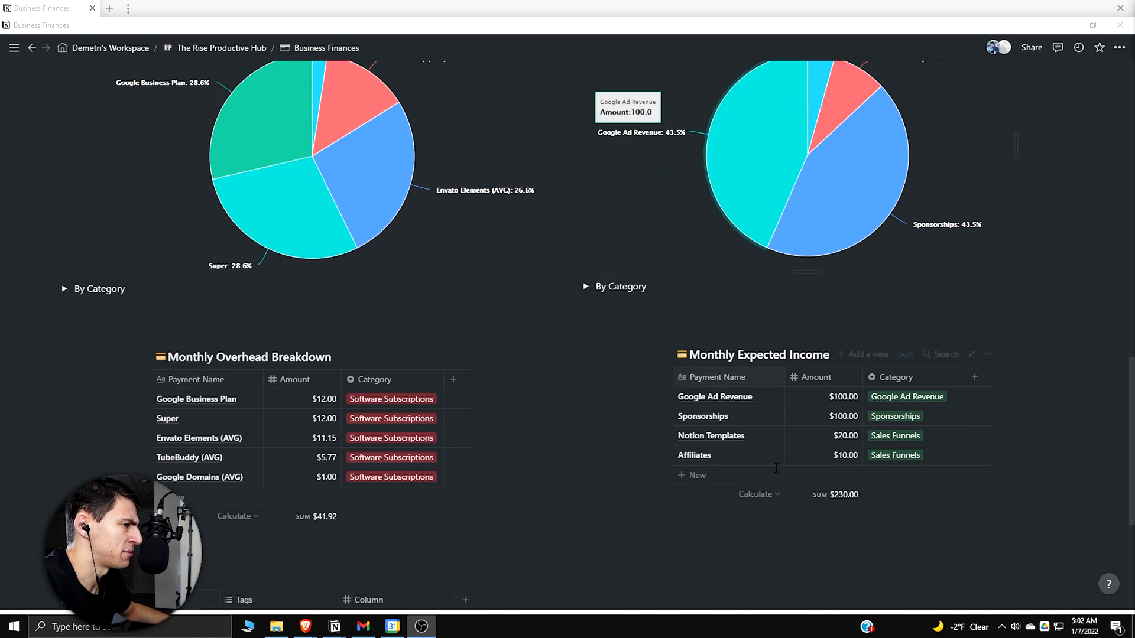
{"action": "scroll", "scroll_direction": "down", "scroll_amount": 3}
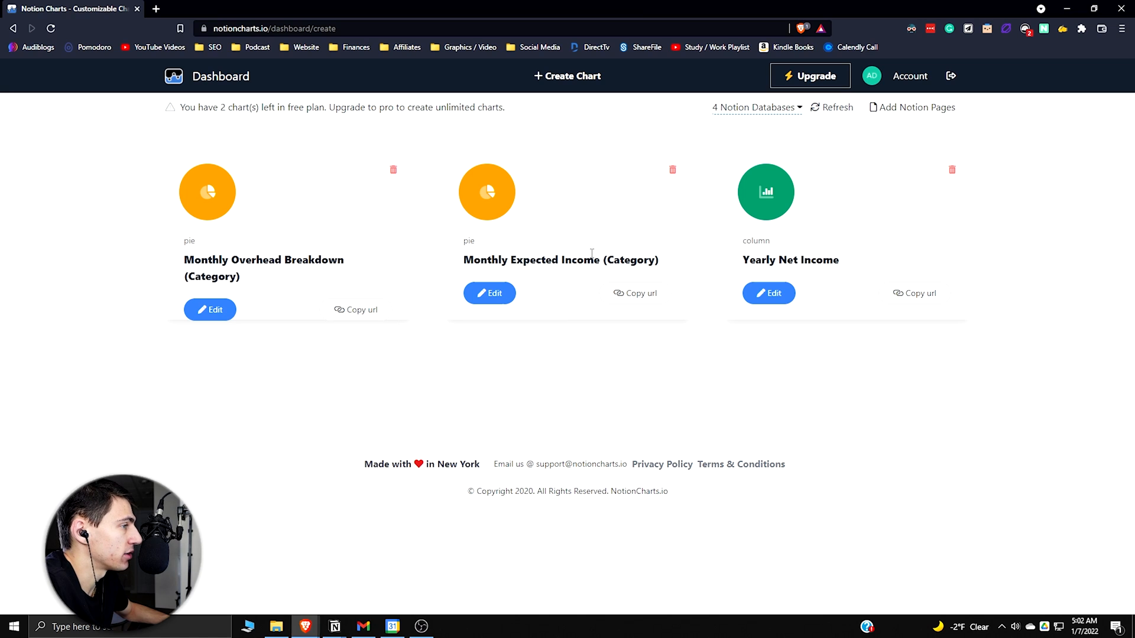
{"action": "left_click", "coordinate": [490, 293]}
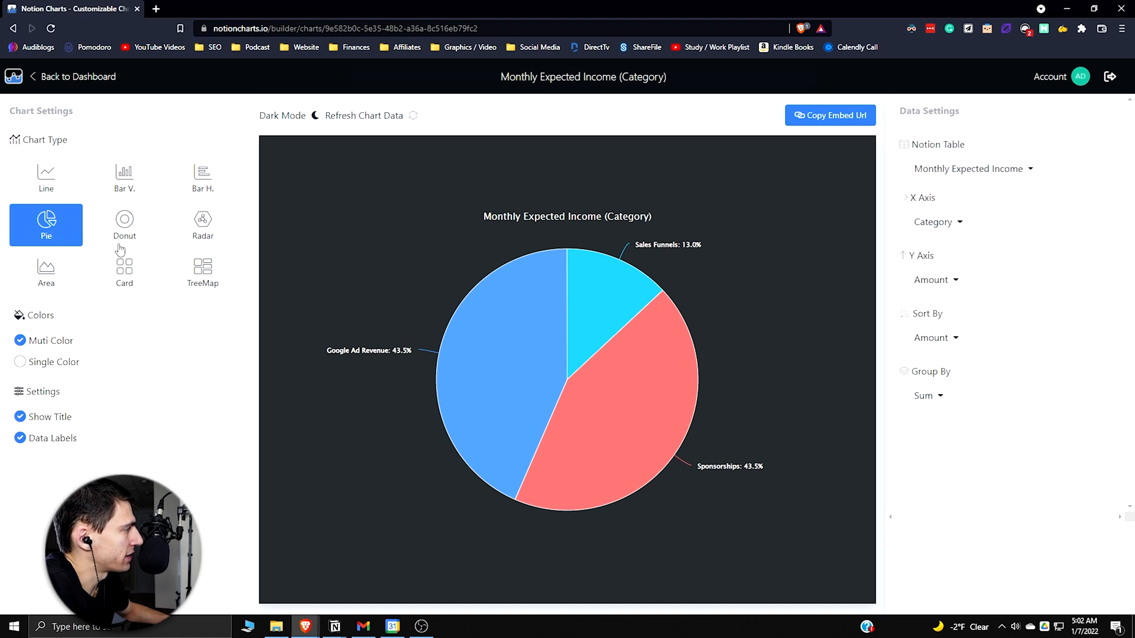
{"action": "mouse_move", "coordinate": [46, 180]}
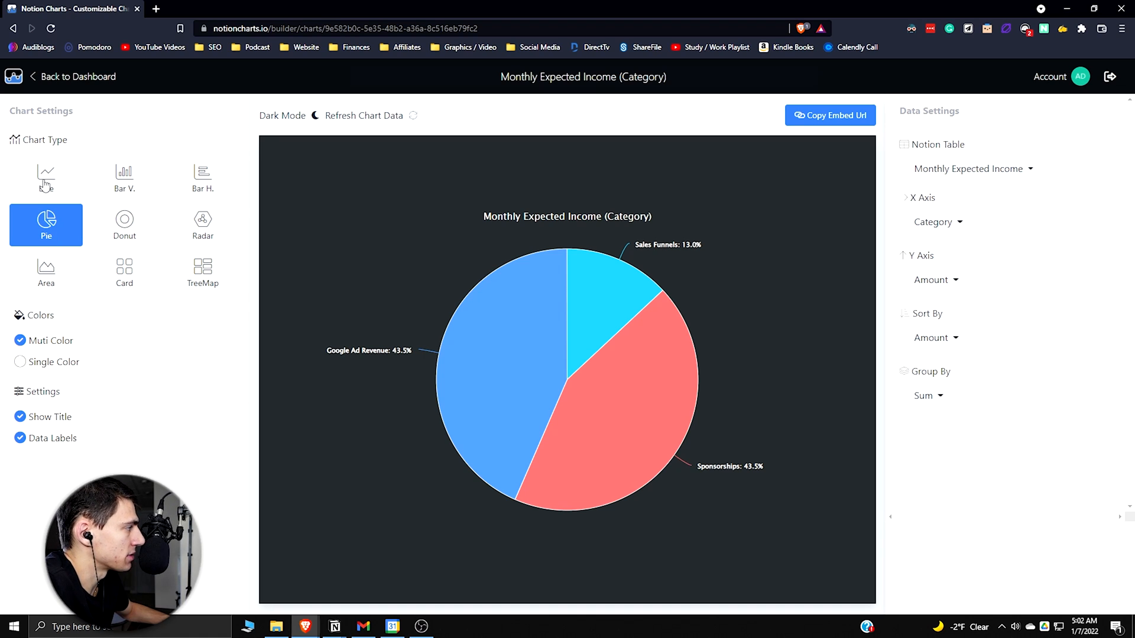
{"action": "left_click", "coordinate": [44, 272]}
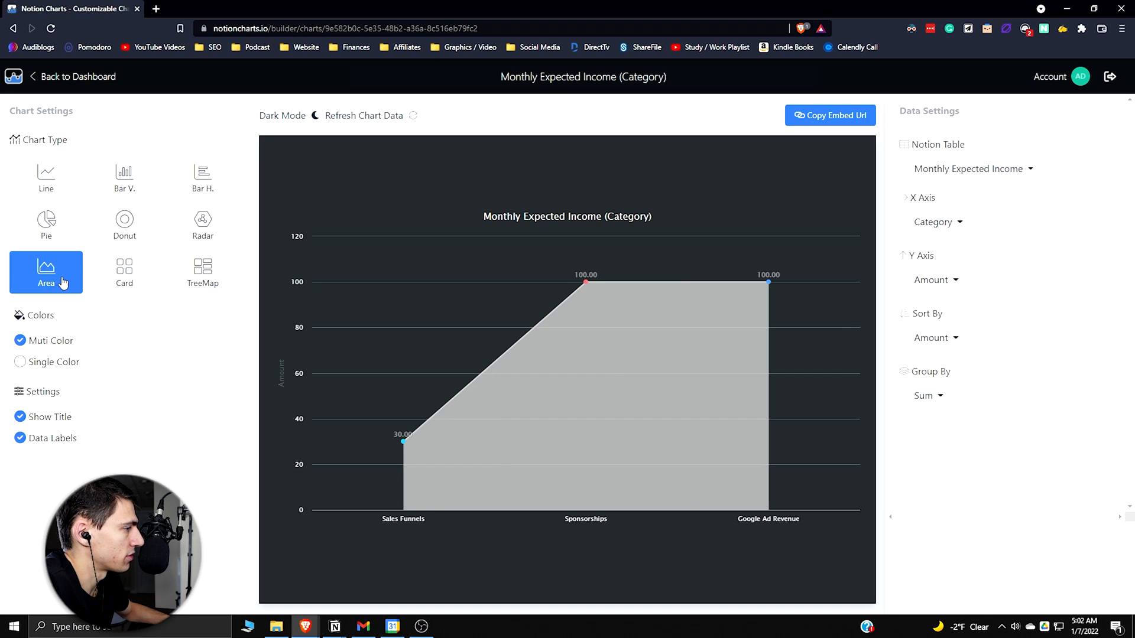
{"action": "left_click", "coordinate": [46, 225]}
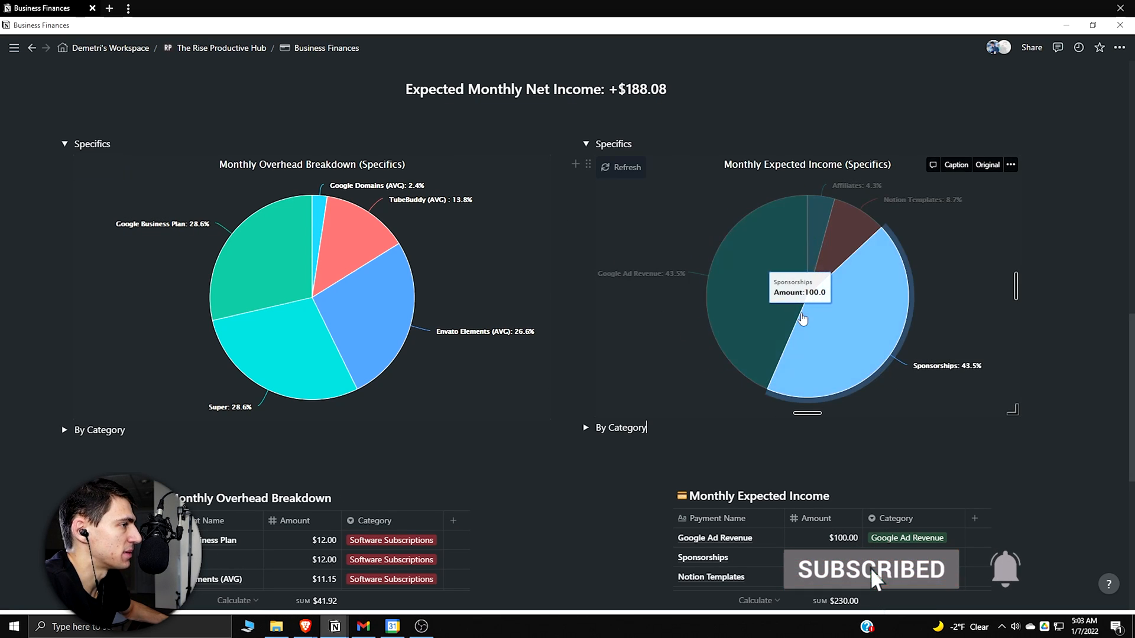
{"action": "scroll", "scroll_direction": "down", "scroll_amount": 3}
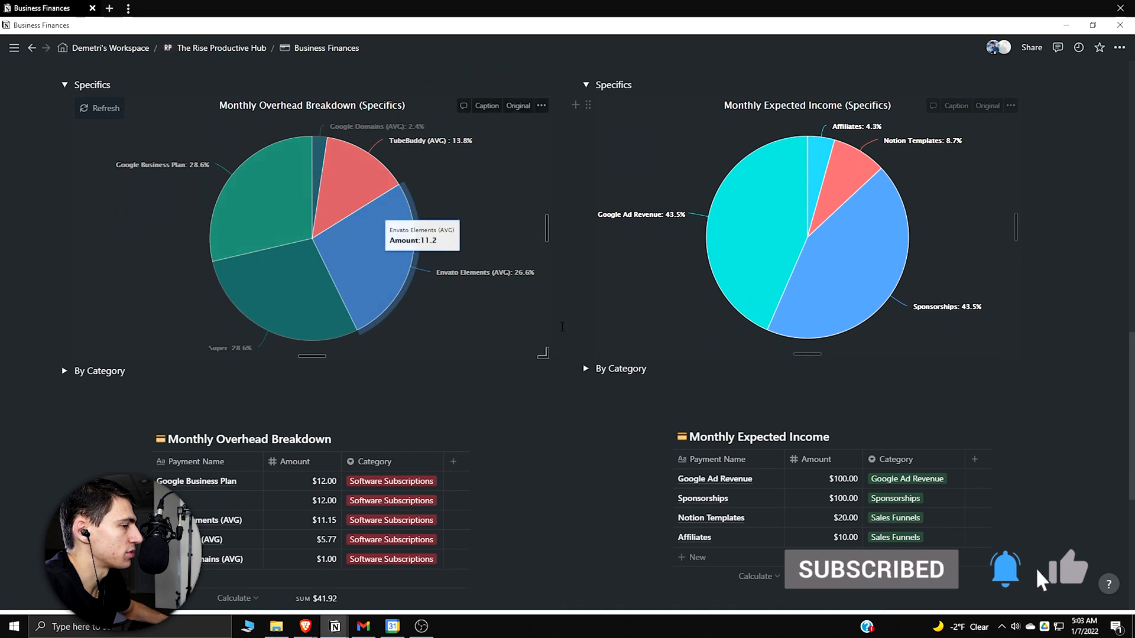
{"action": "scroll", "scroll_direction": "down", "scroll_amount": 3}
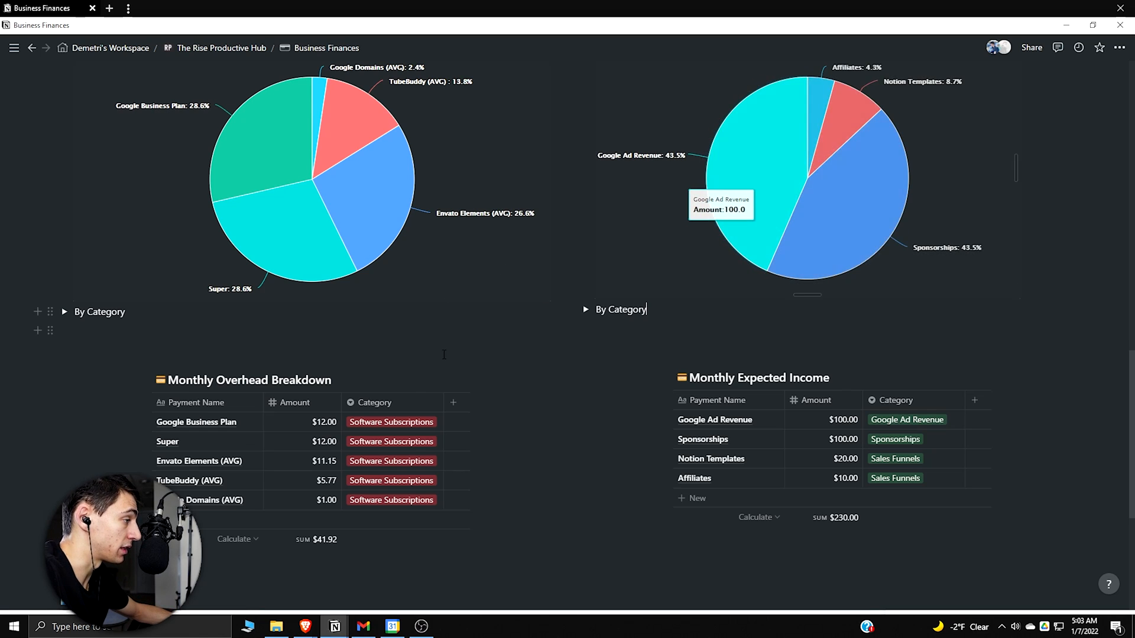
{"action": "scroll", "scroll_direction": "down", "scroll_amount": 3}
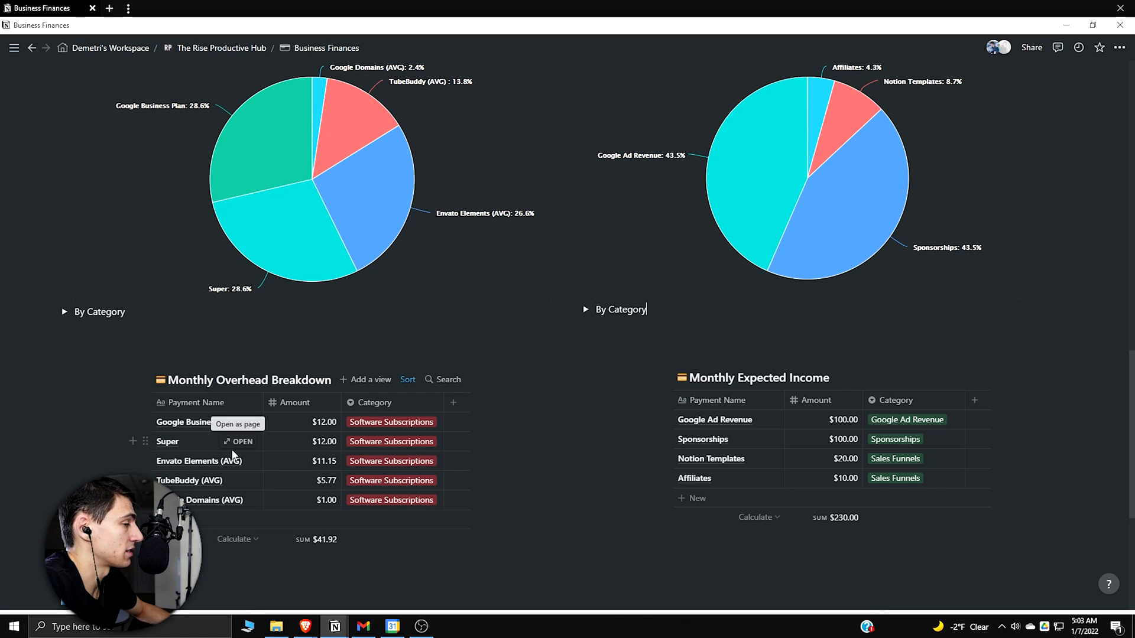
{"action": "mouse_move", "coordinate": [302, 430]}
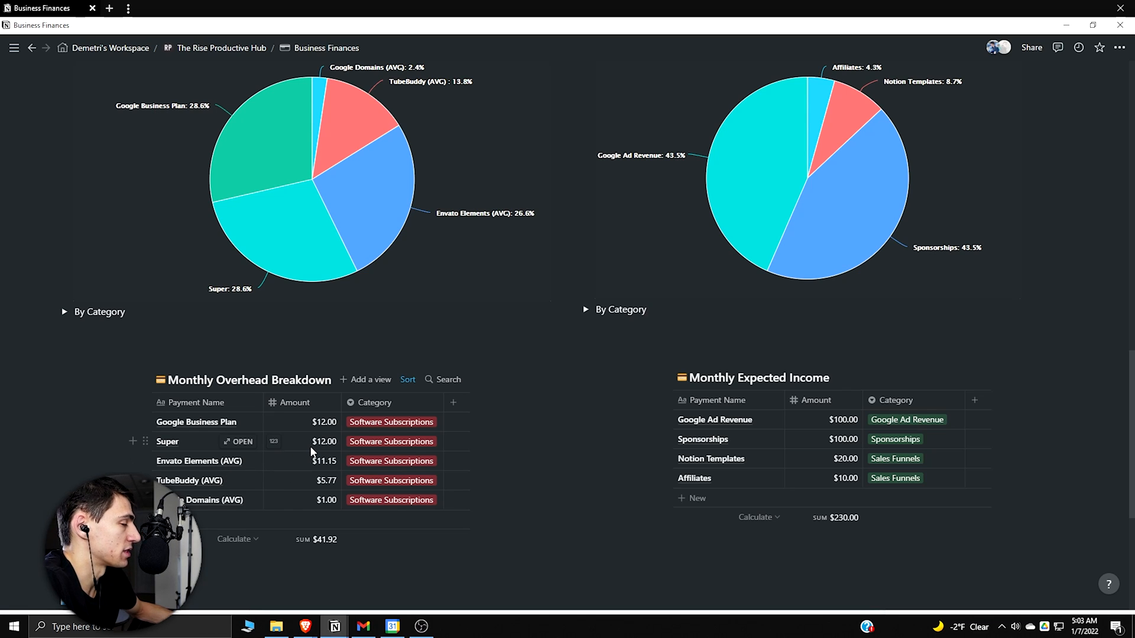
{"action": "mouse_move", "coordinate": [312, 466]}
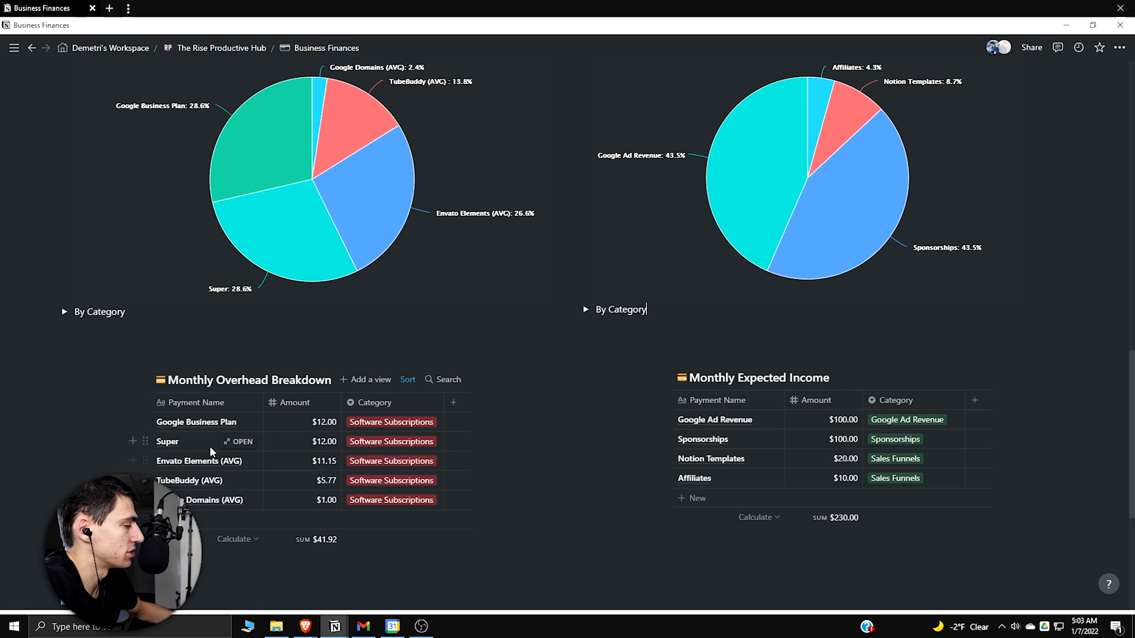
{"action": "mouse_move", "coordinate": [206, 478]}
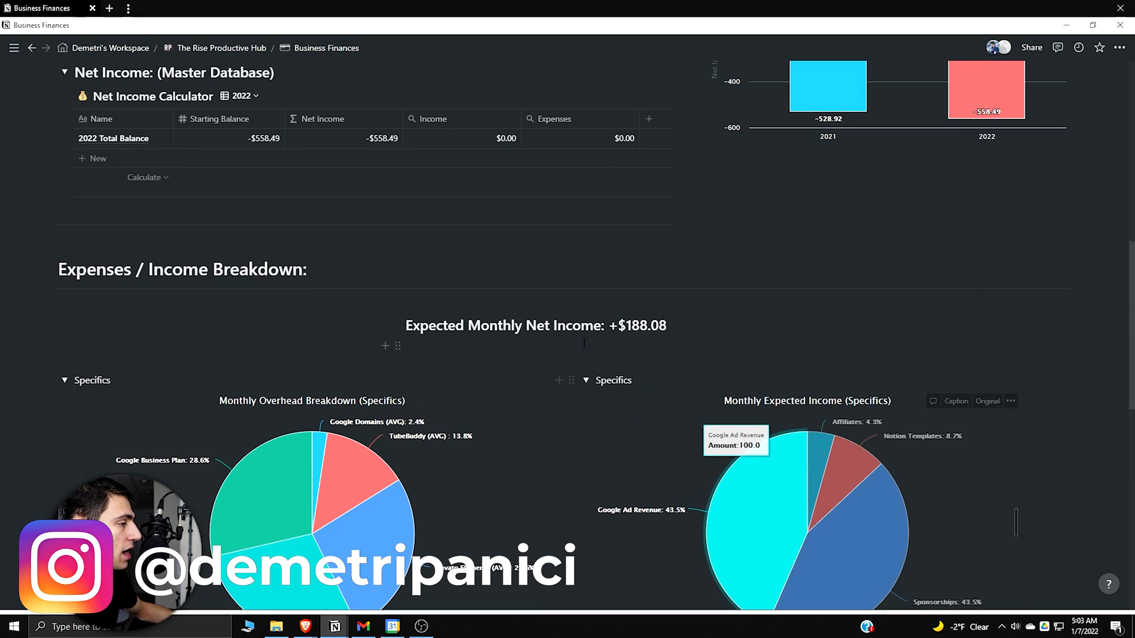
- Refresh the embedded Expected Income (Specifics) chart on the Business Finances page
{"action": "scroll", "scroll_direction": "down", "scroll_amount": 3}
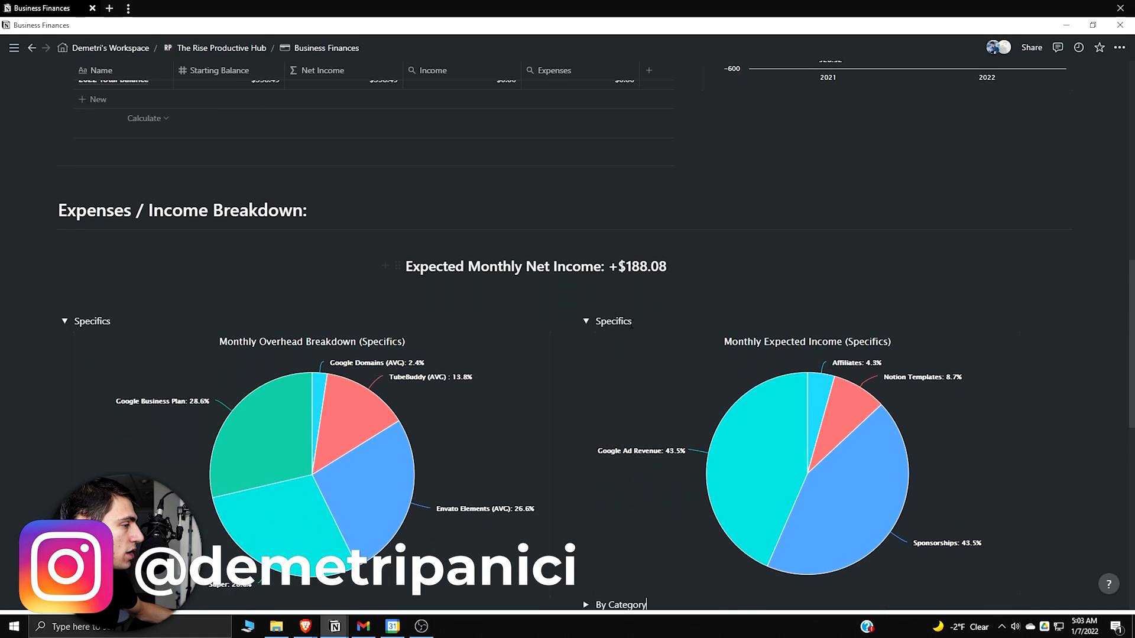
{"action": "scroll", "scroll_direction": "down", "scroll_amount": 3}
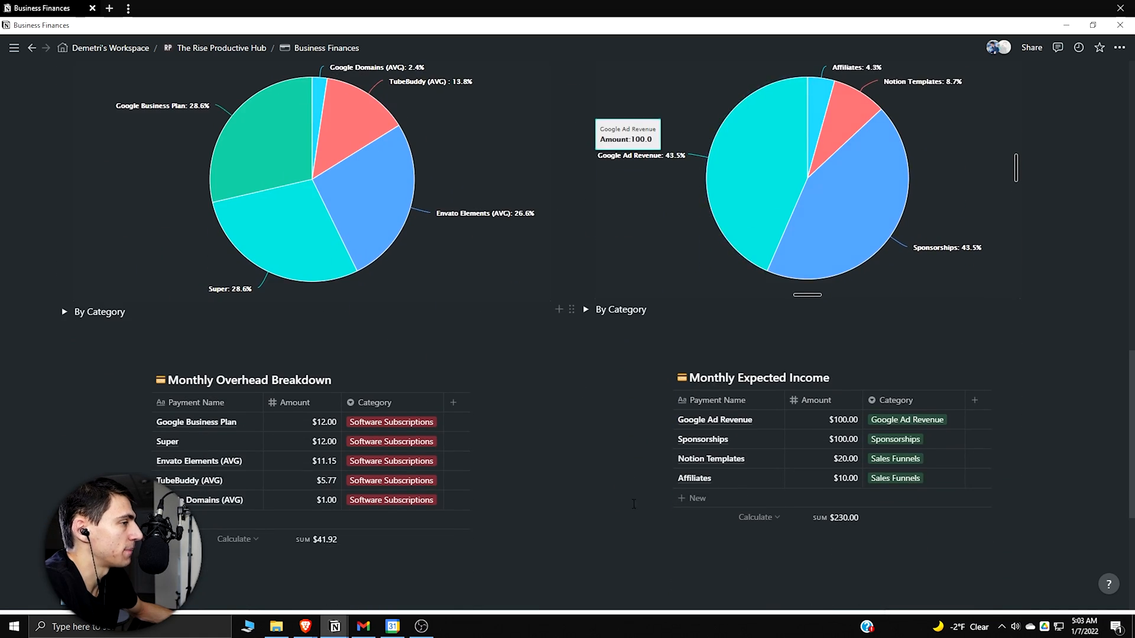
{"action": "mouse_move", "coordinate": [718, 222]}
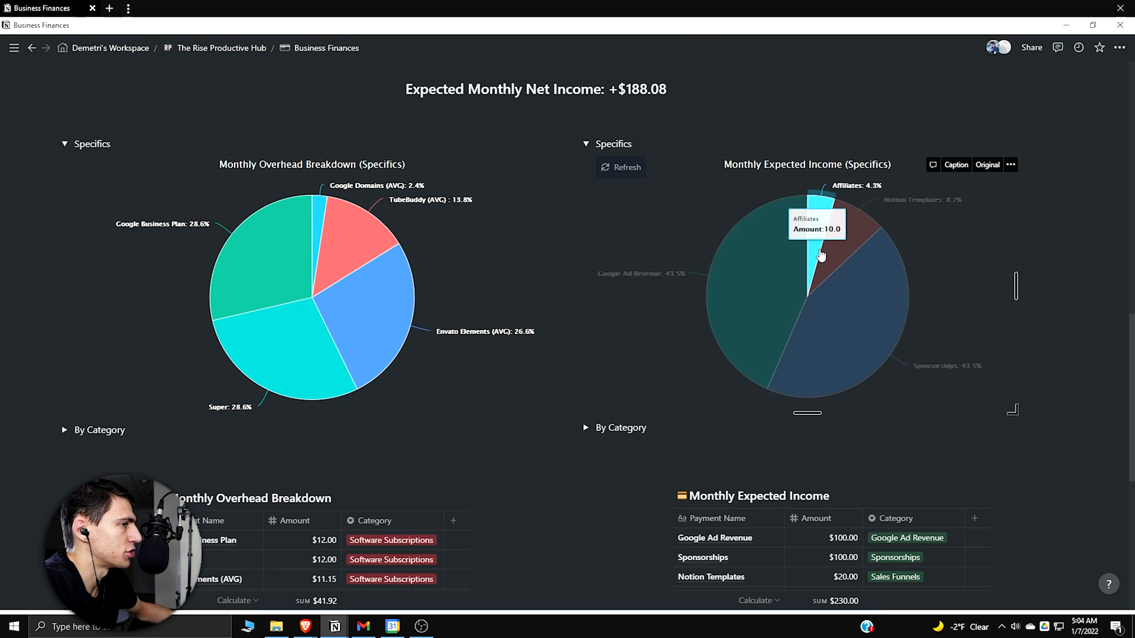
{"action": "scroll", "scroll_direction": "down", "scroll_amount": 3}
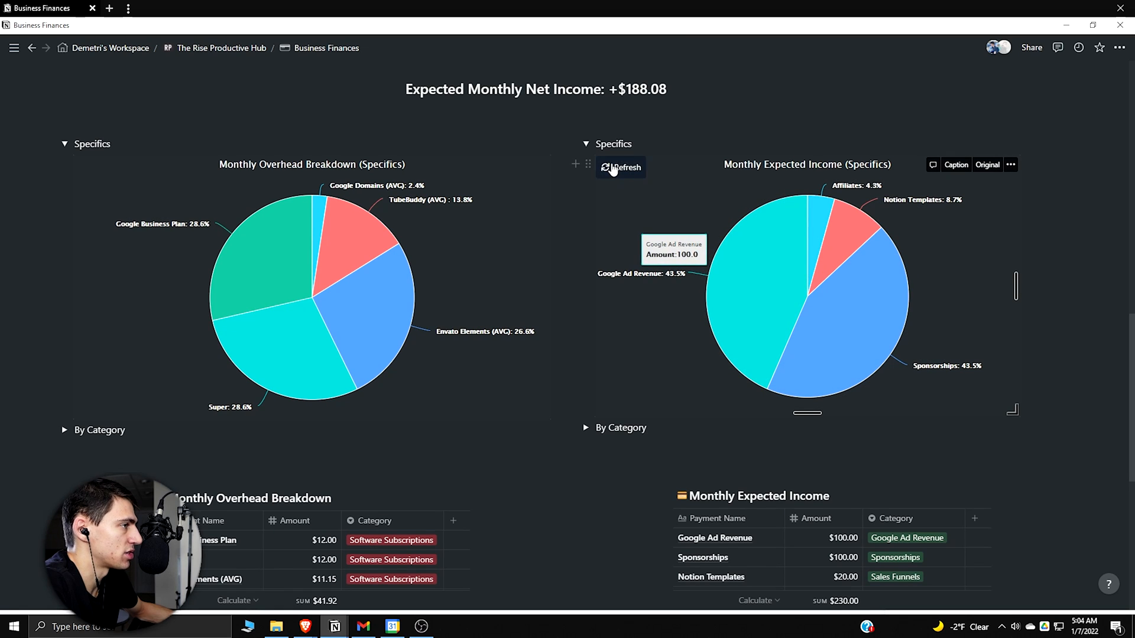
{"action": "left_click", "coordinate": [621, 168]}
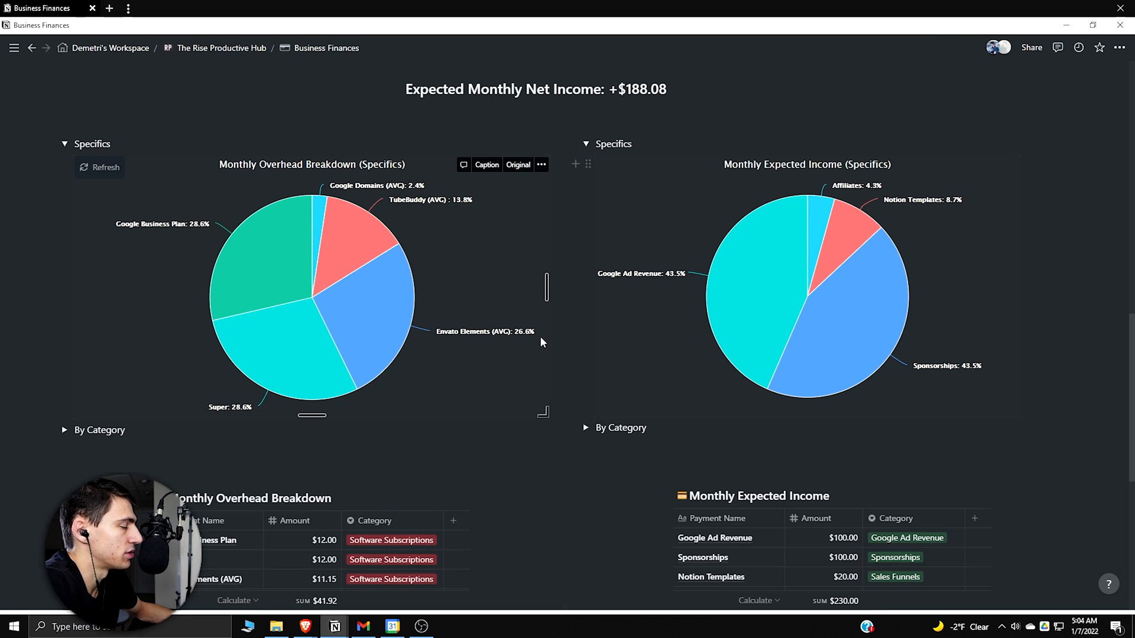
{"action": "mouse_move", "coordinate": [597, 166]}
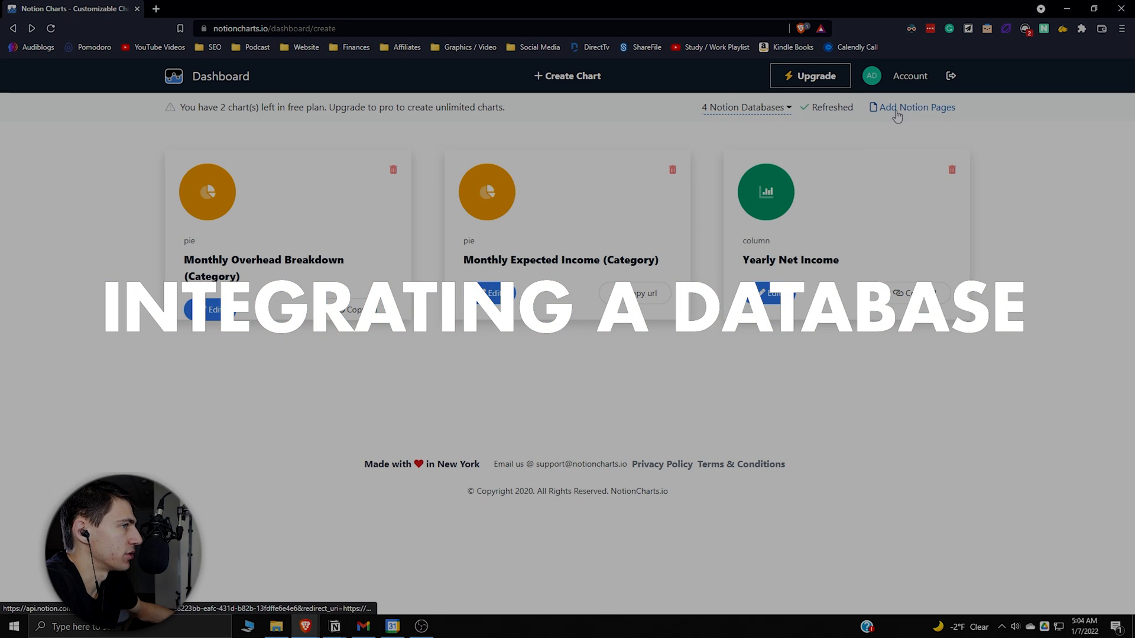
- Allow the Notion Charts integration access to the Business Finances page
{"action": "left_click", "coordinate": [917, 106]}
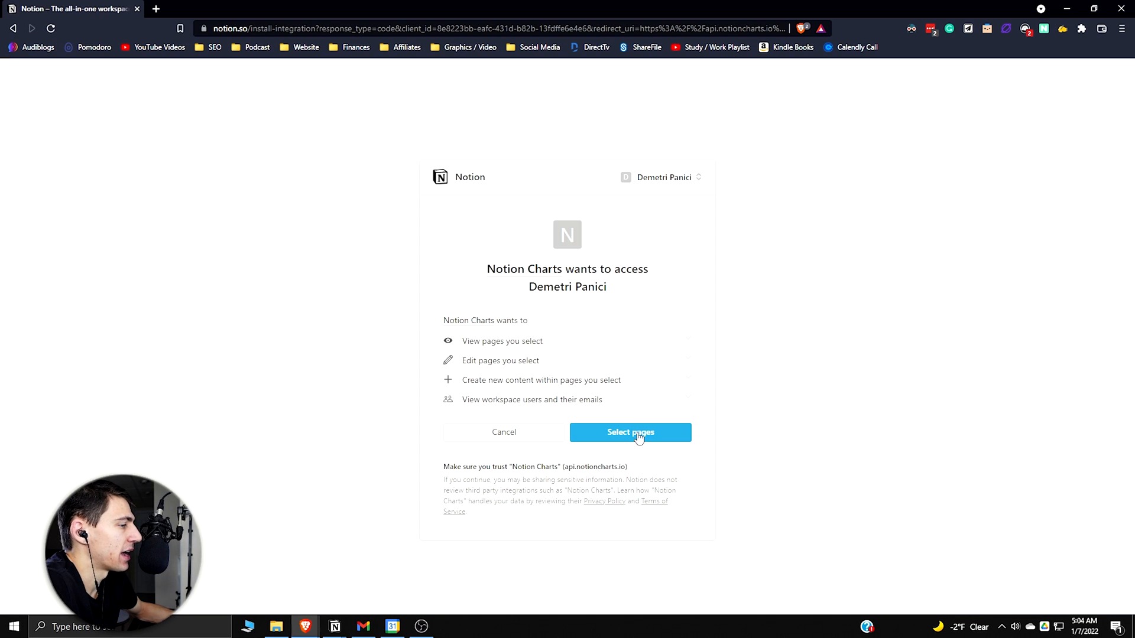
{"action": "left_click", "coordinate": [630, 433]}
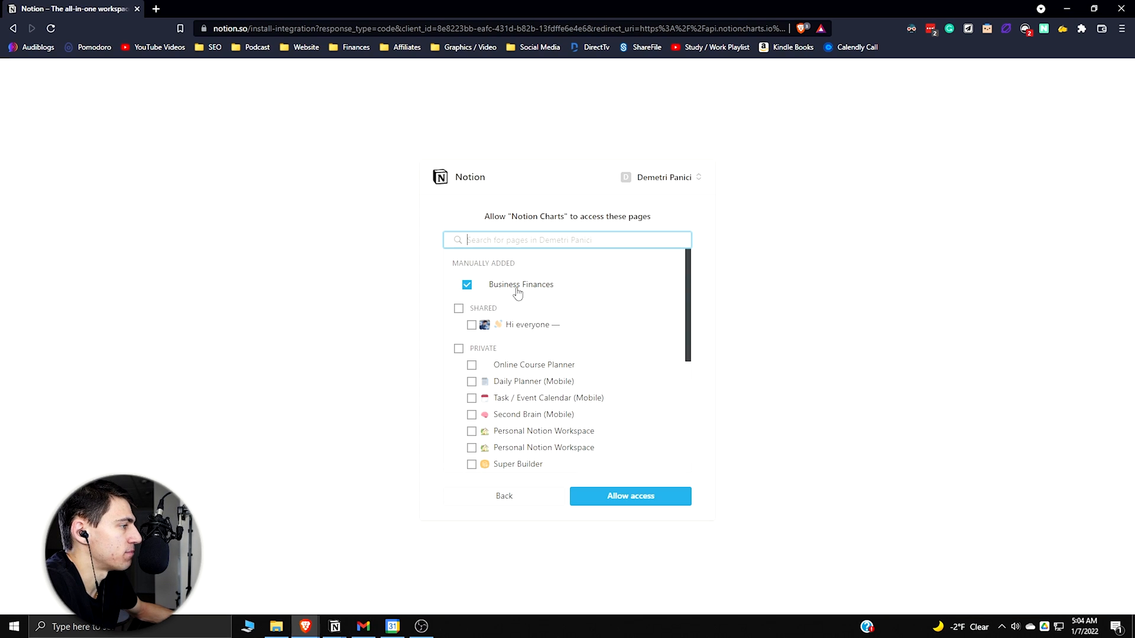
{"action": "left_click", "coordinate": [630, 496]}
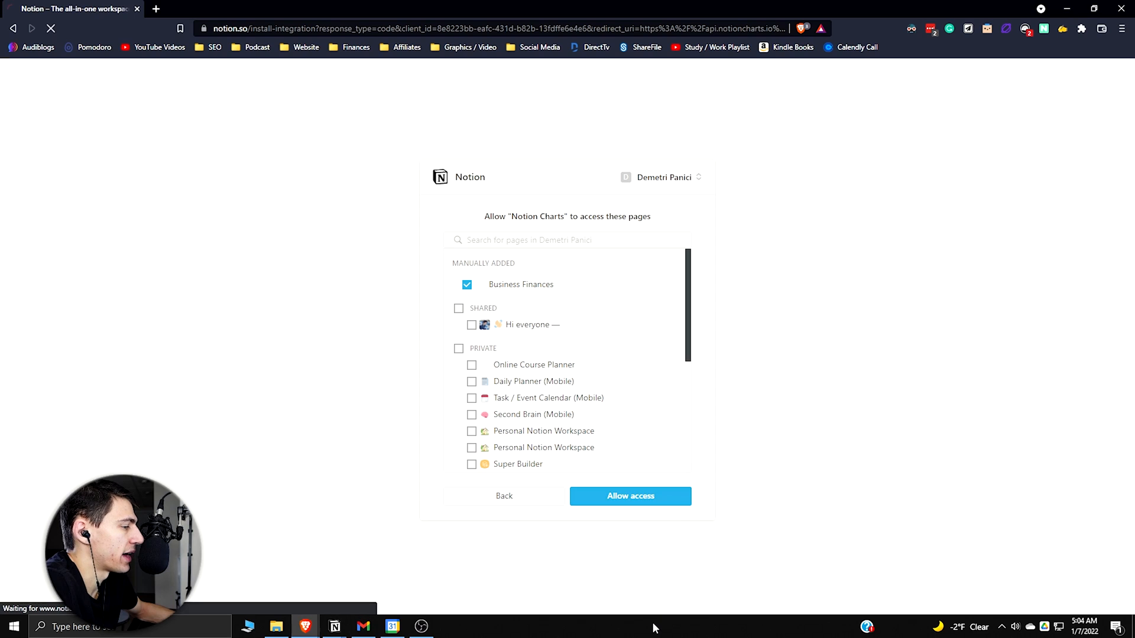
{"action": "left_click", "coordinate": [631, 495]}
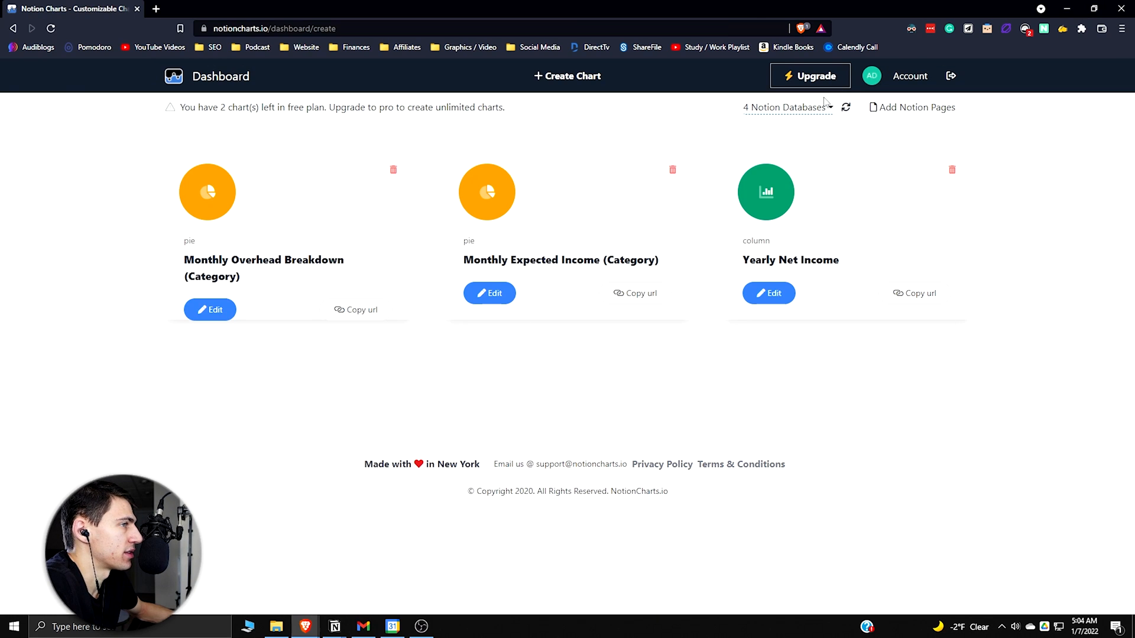
- Check the 4 connected Notion databases list and refresh it
{"action": "left_click", "coordinate": [788, 107]}
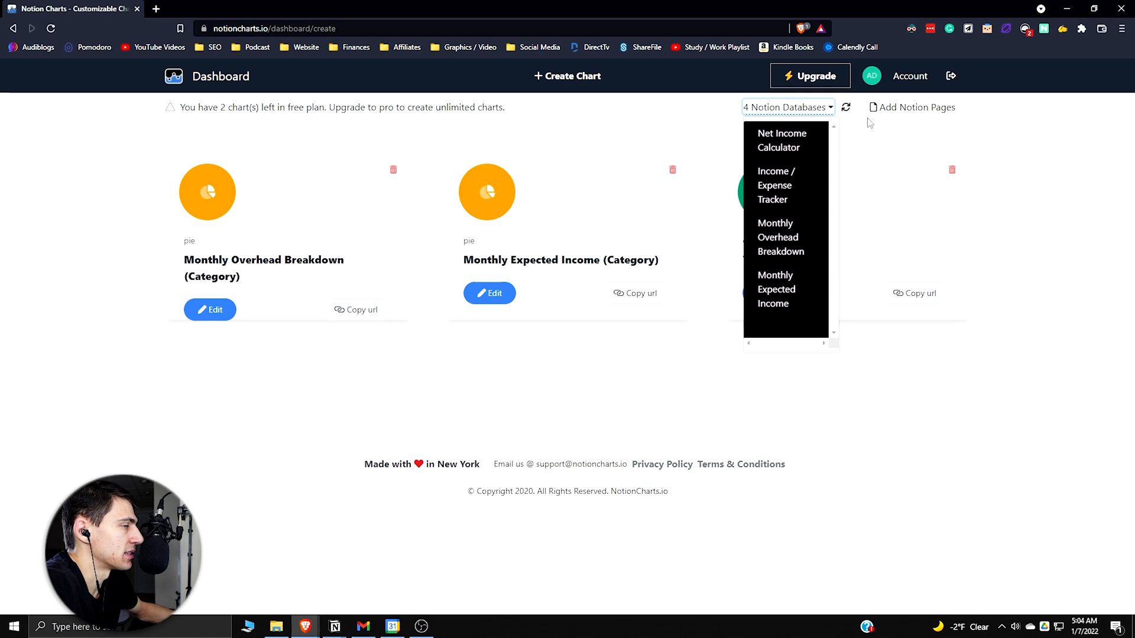
{"action": "left_click", "coordinate": [846, 106]}
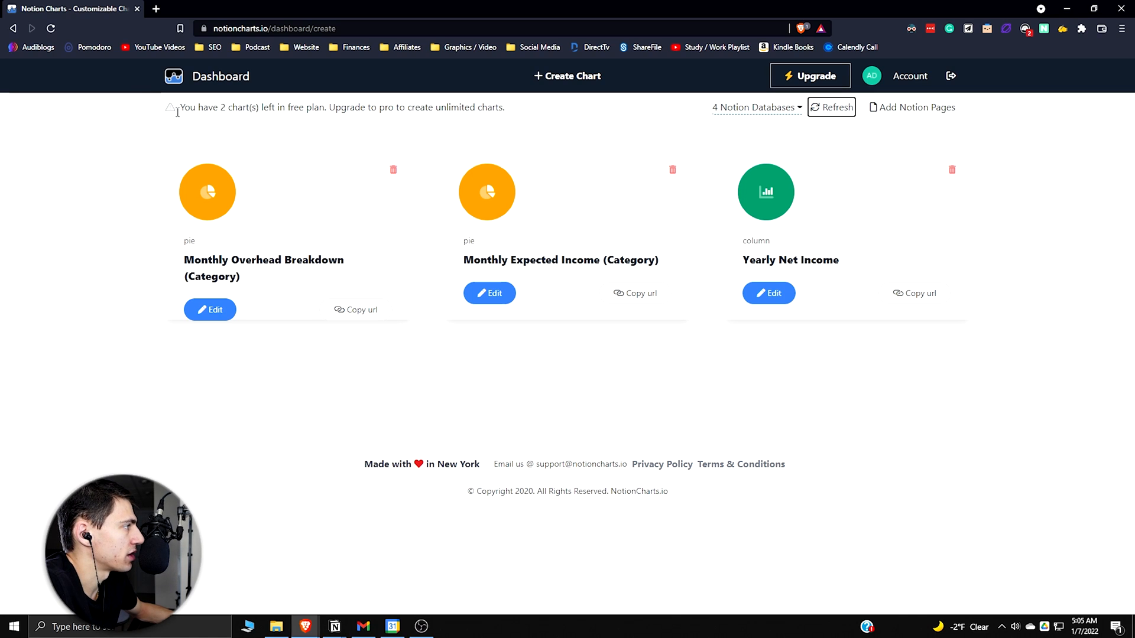
{"action": "mouse_move", "coordinate": [335, 245]}
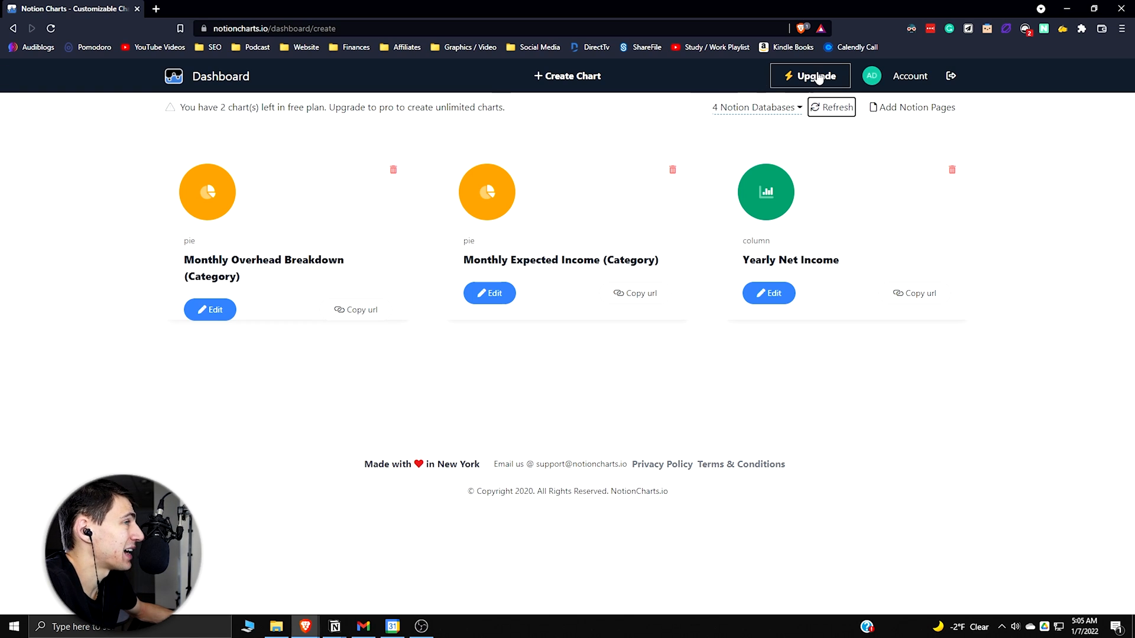
{"action": "left_click", "coordinate": [811, 75]}
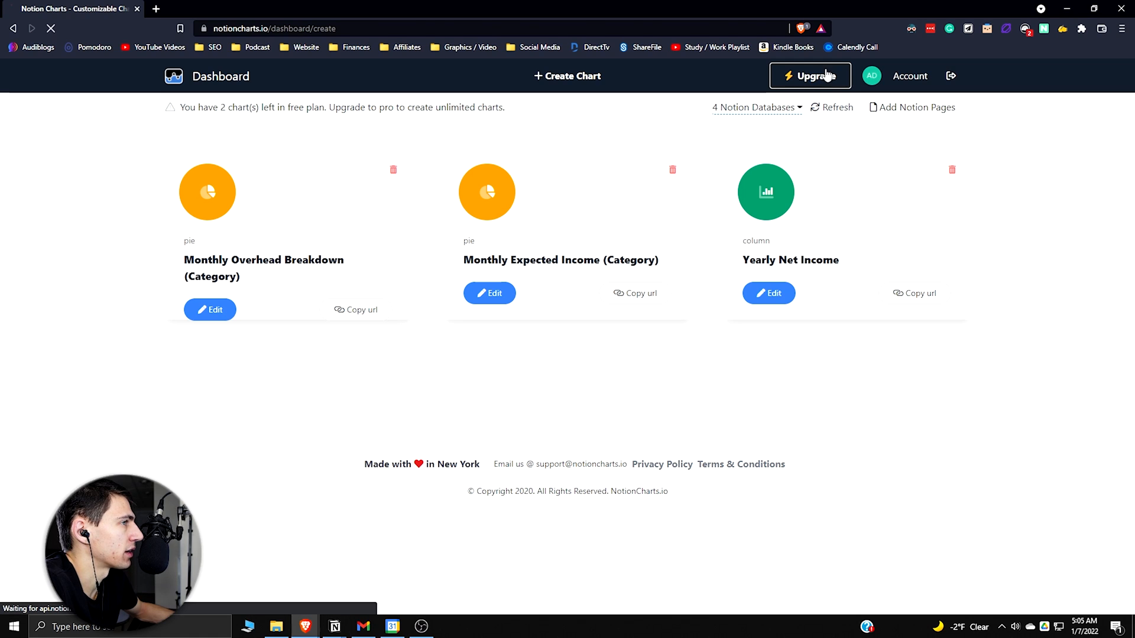
{"action": "left_click", "coordinate": [810, 75]}
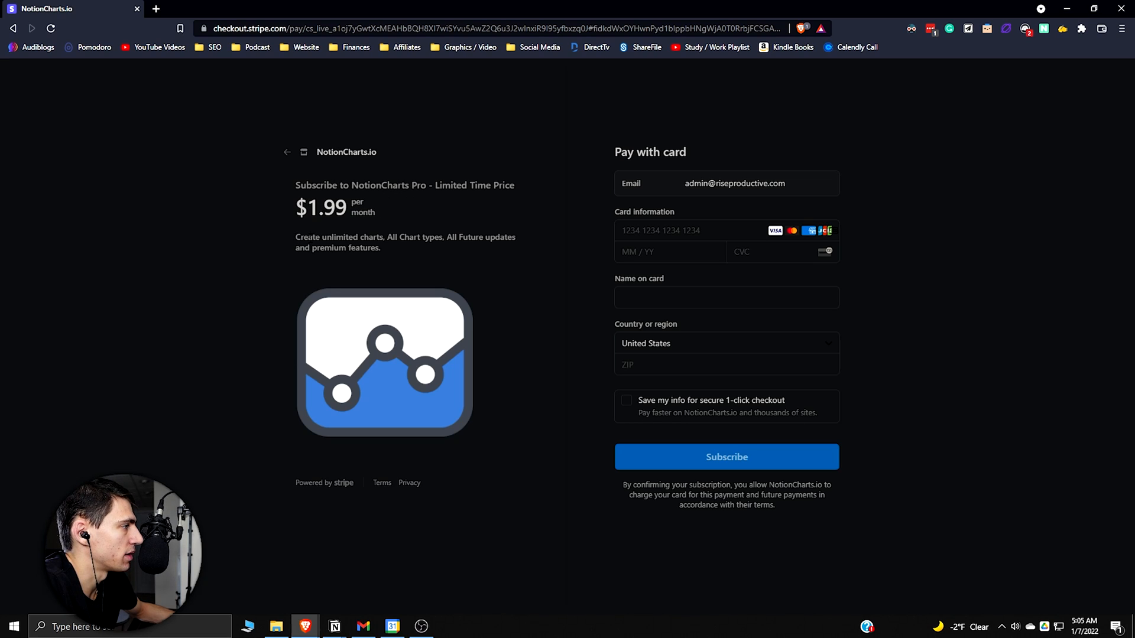
{"action": "mouse_move", "coordinate": [411, 251]}
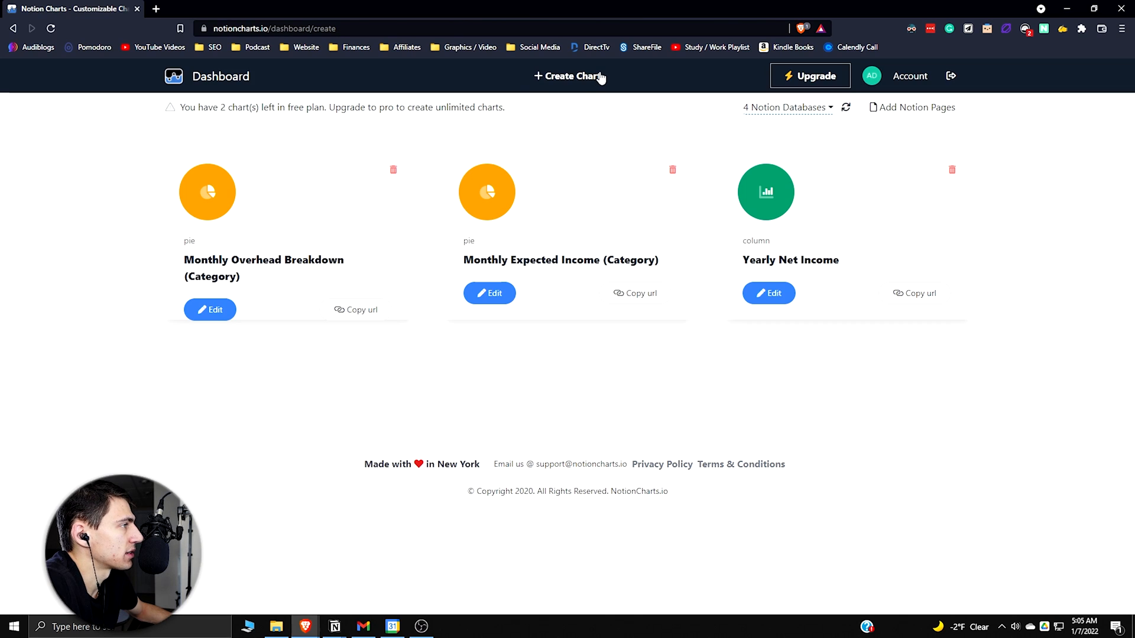
- Start a new chart from the Monthly Overhead Breakdown table with Amount as its values
{"action": "left_click", "coordinate": [569, 76]}
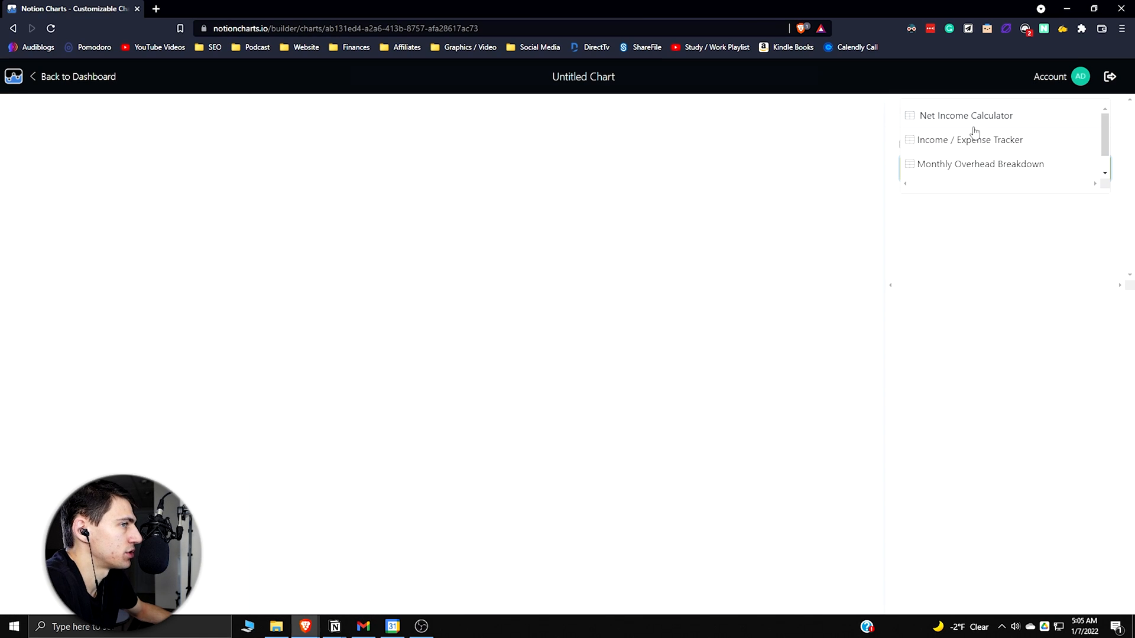
{"action": "scroll", "scroll_direction": "down", "scroll_amount": 3}
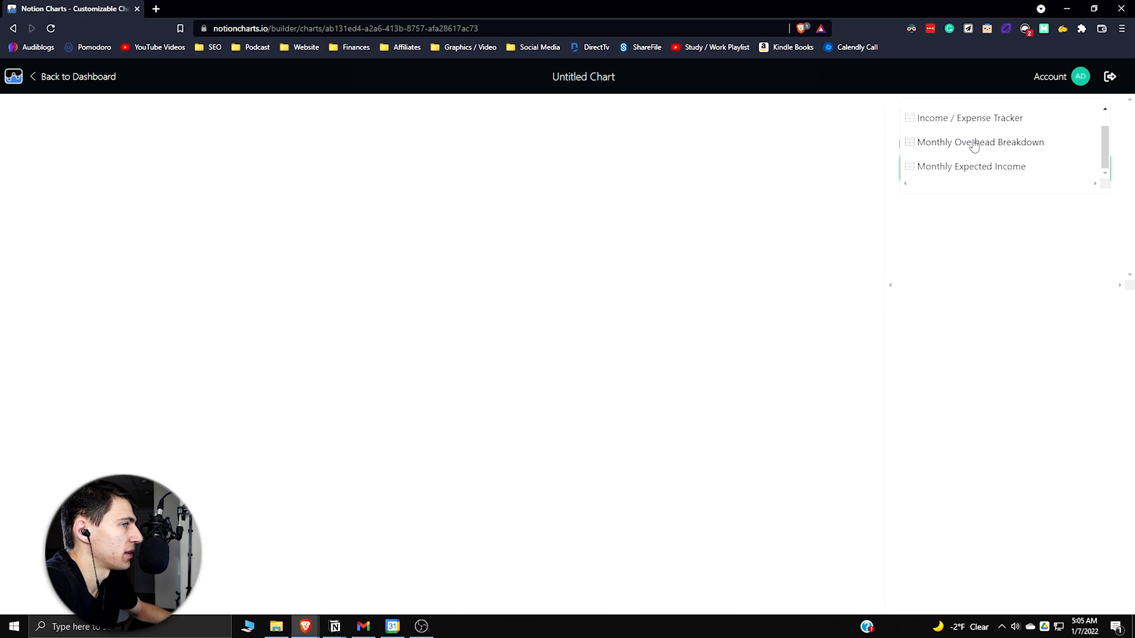
{"action": "left_click", "coordinate": [981, 142]}
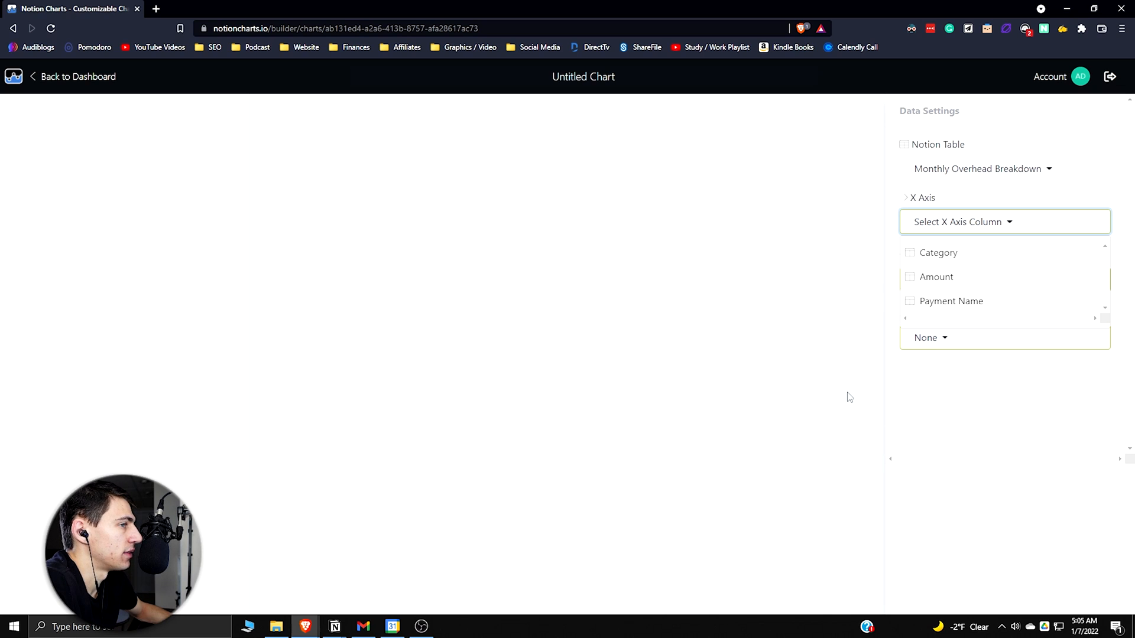
{"action": "mouse_move", "coordinate": [964, 301]}
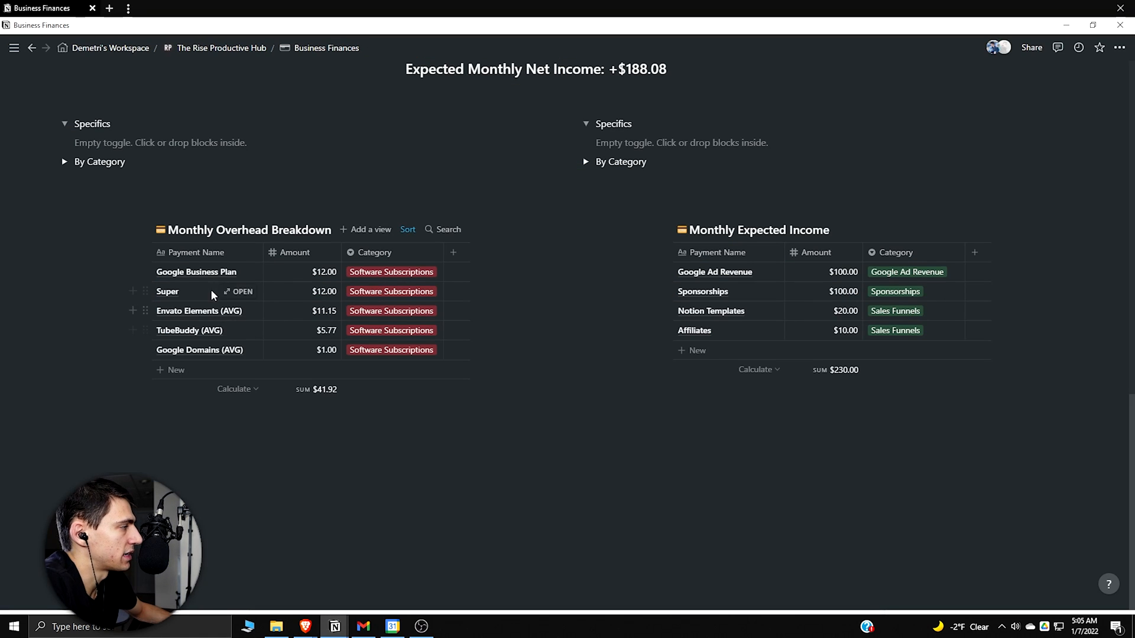
{"action": "mouse_move", "coordinate": [364, 279]}
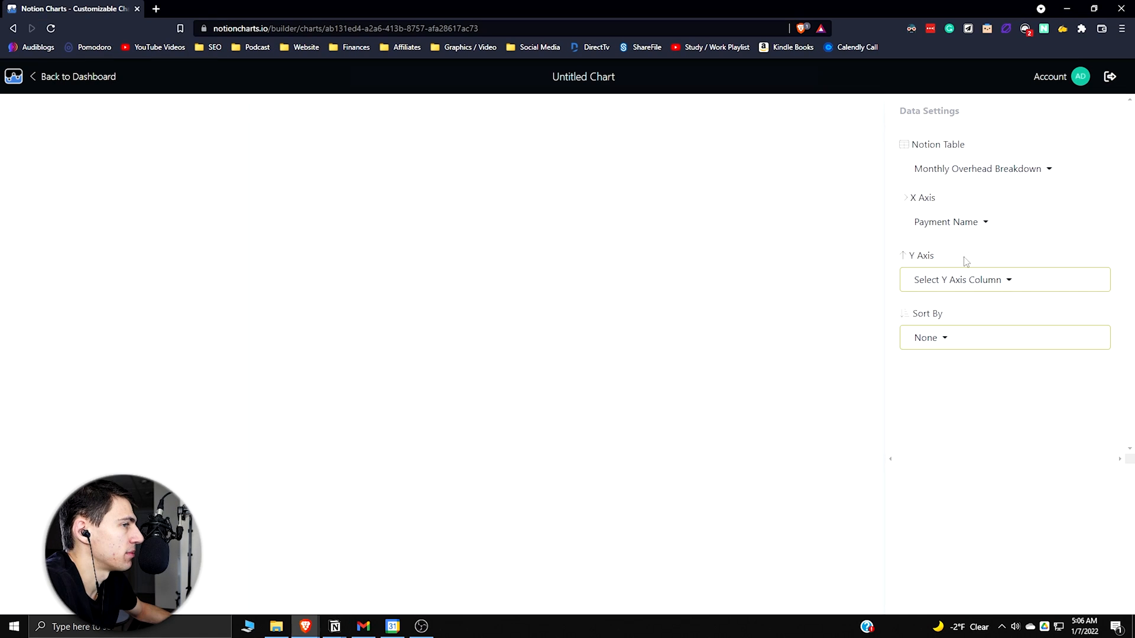
{"action": "left_click", "coordinate": [1005, 279]}
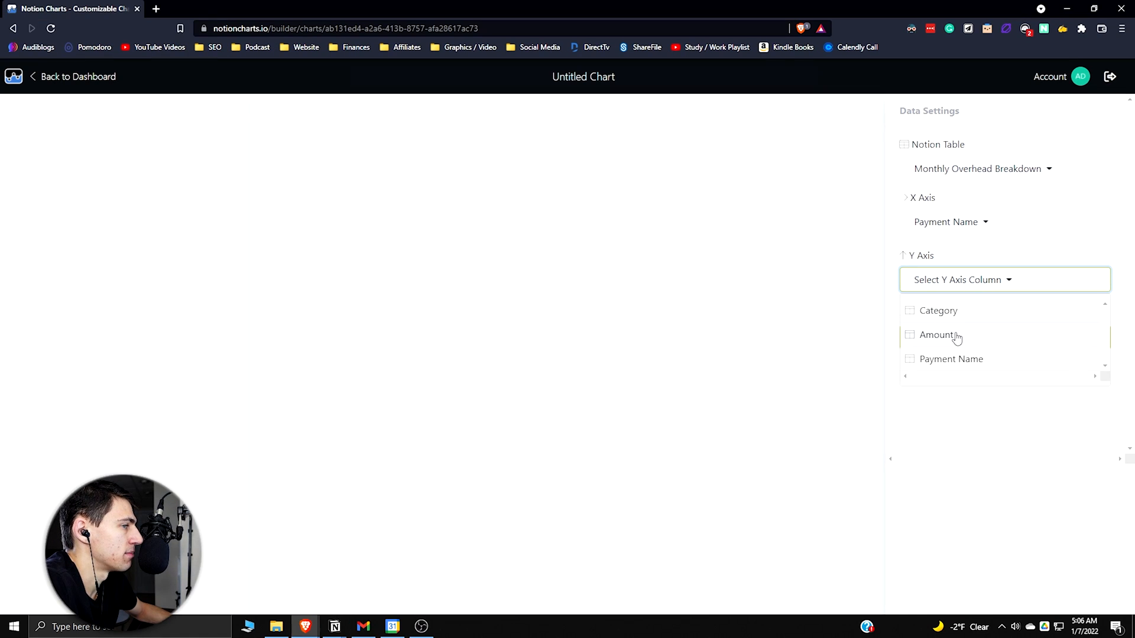
{"action": "left_click", "coordinate": [934, 336]}
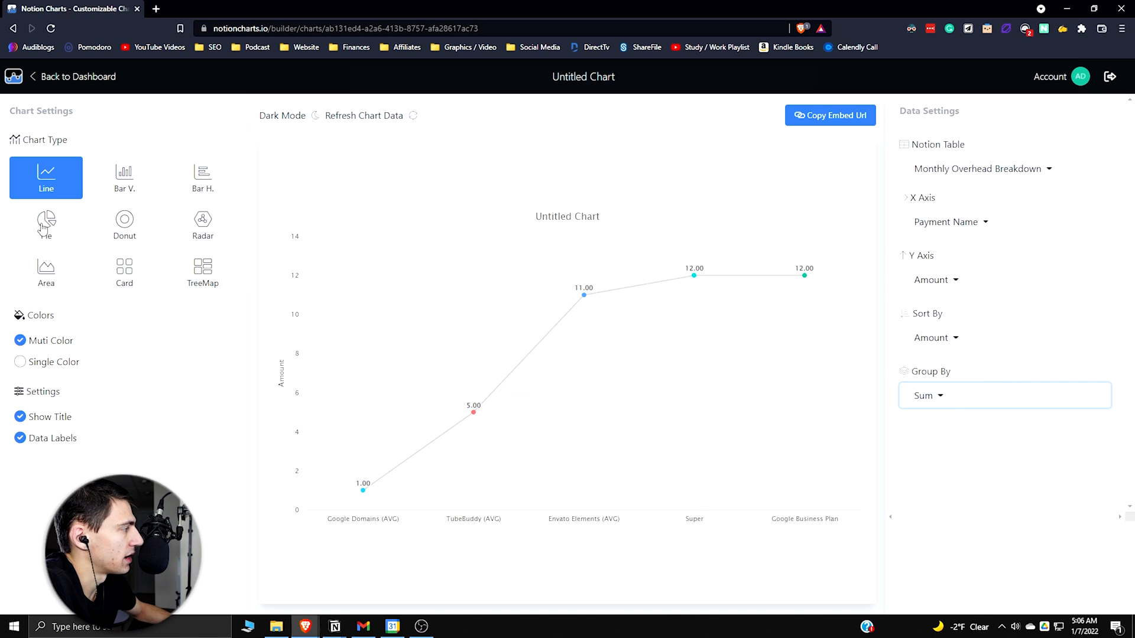
- Make the overhead chart a dark-mode pie and refresh its data from Notion
{"action": "left_click", "coordinate": [46, 225]}
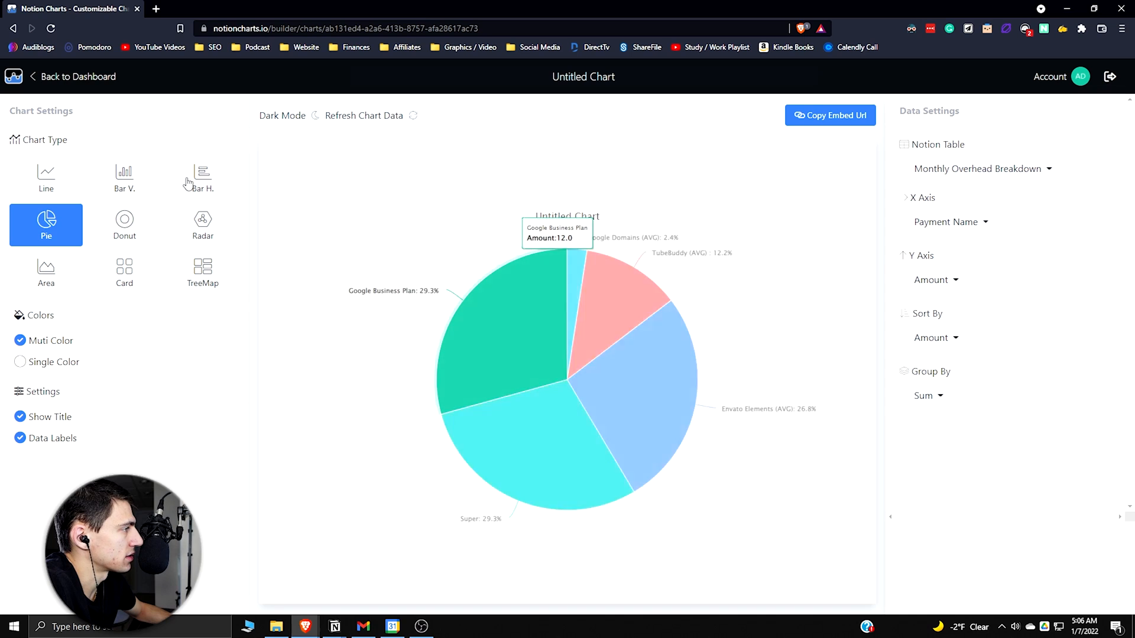
{"action": "mouse_move", "coordinate": [325, 273]}
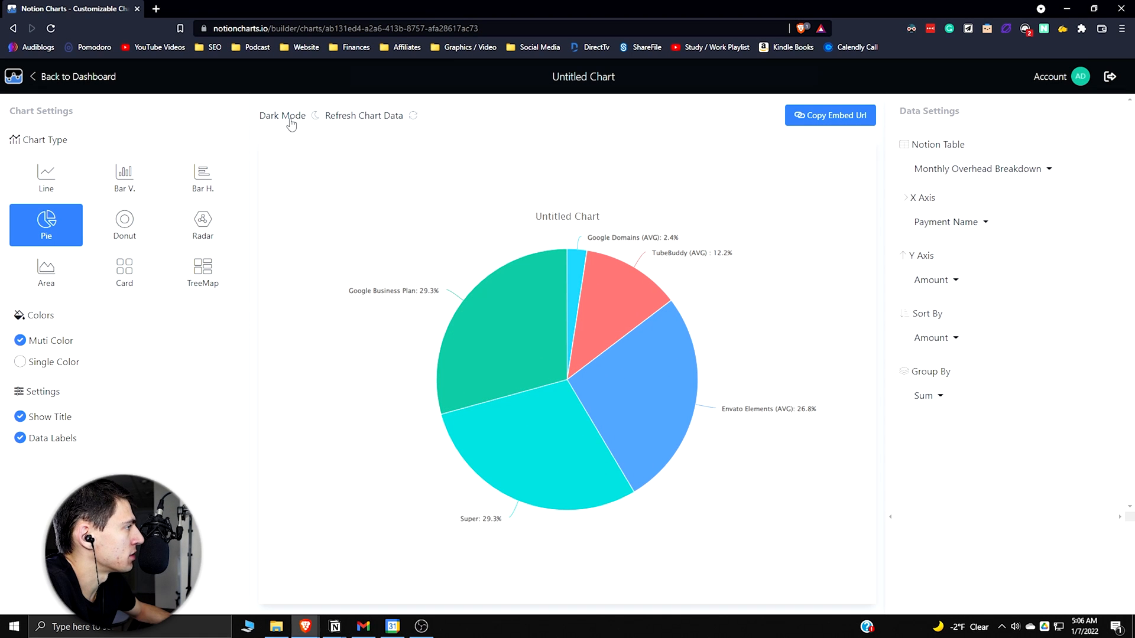
{"action": "left_click", "coordinate": [316, 116]}
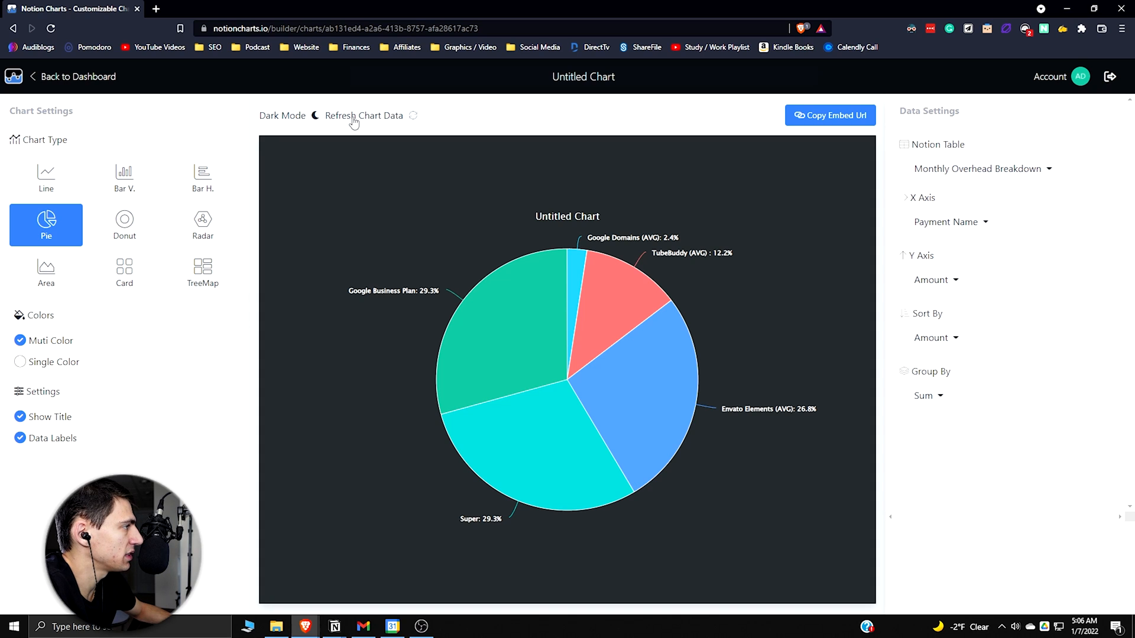
{"action": "left_click", "coordinate": [364, 116]}
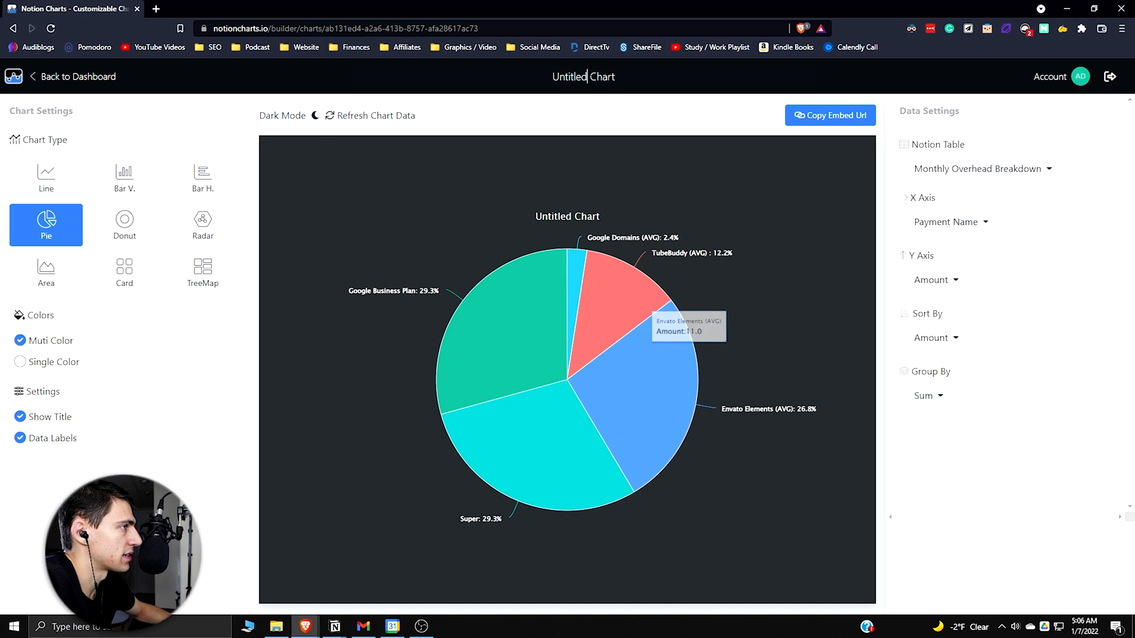
- Rename the chart Monthly Overhead Breakdown (Specifics), compare bar, line and area versions, and keep pie
{"action": "left_click", "coordinate": [333, 627]}
{"action": "type", "text": "M"}
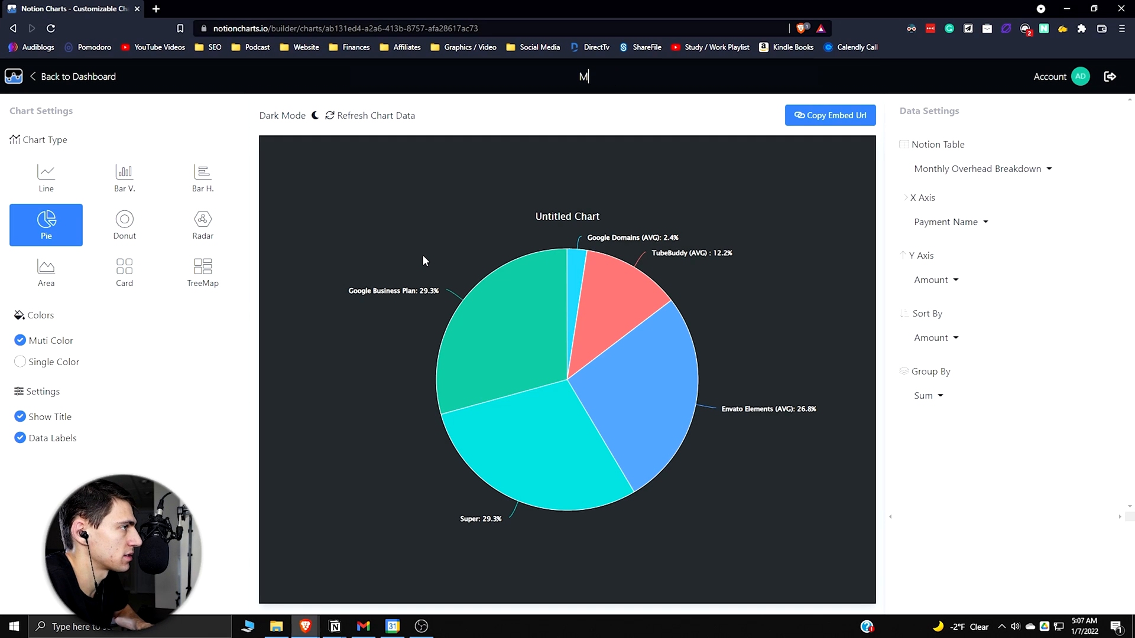
{"action": "left_click", "coordinate": [124, 177]}
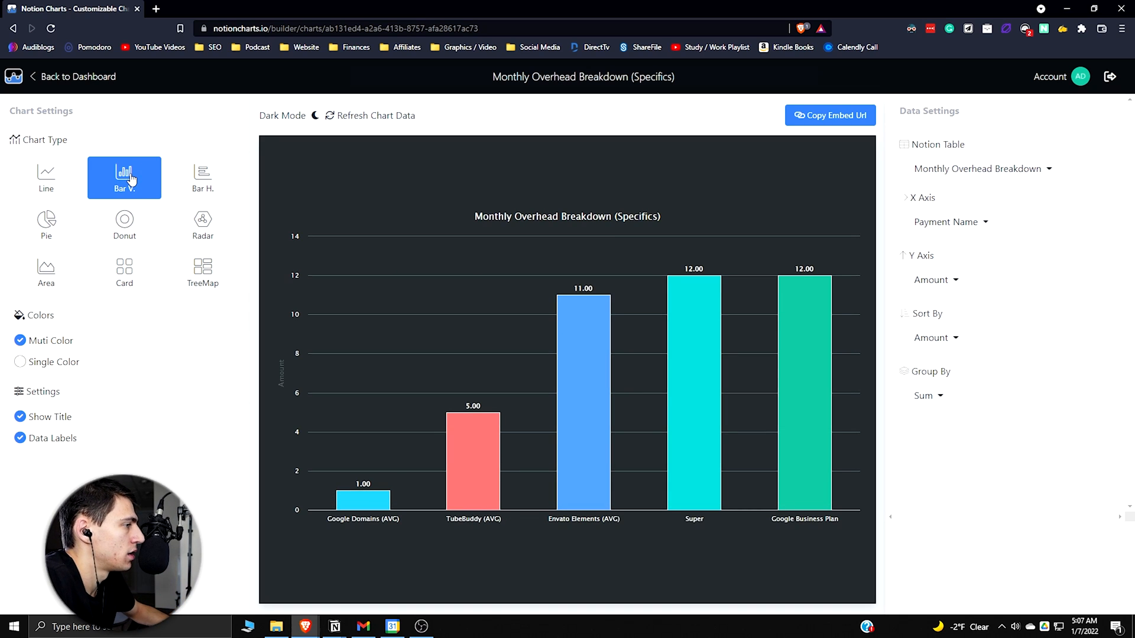
{"action": "mouse_move", "coordinate": [201, 179]}
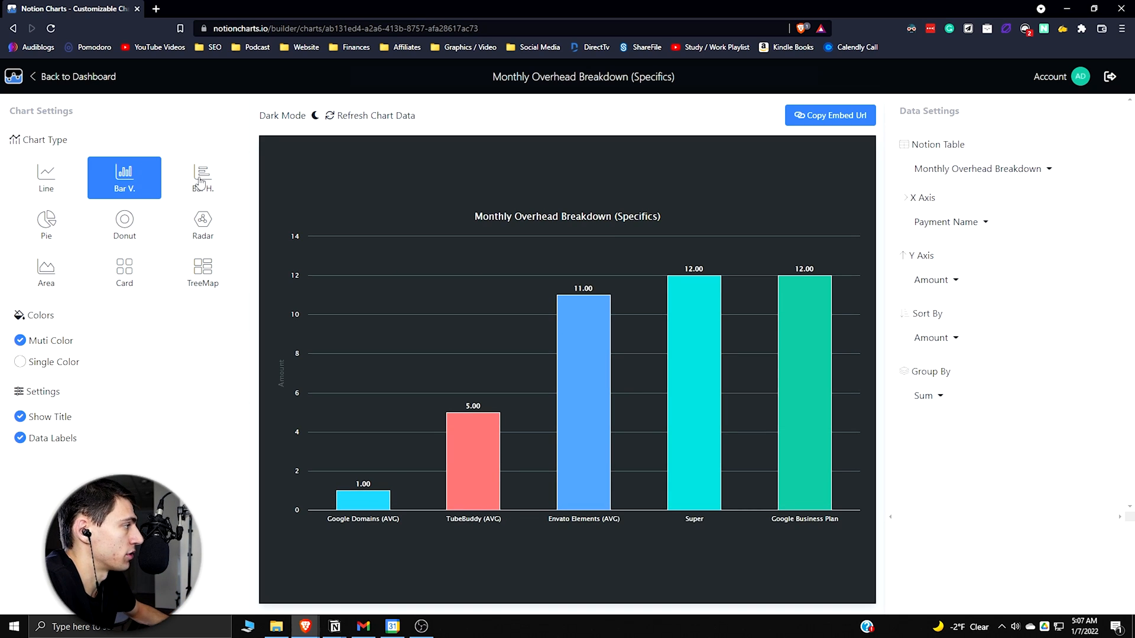
{"action": "left_click", "coordinate": [202, 177]}
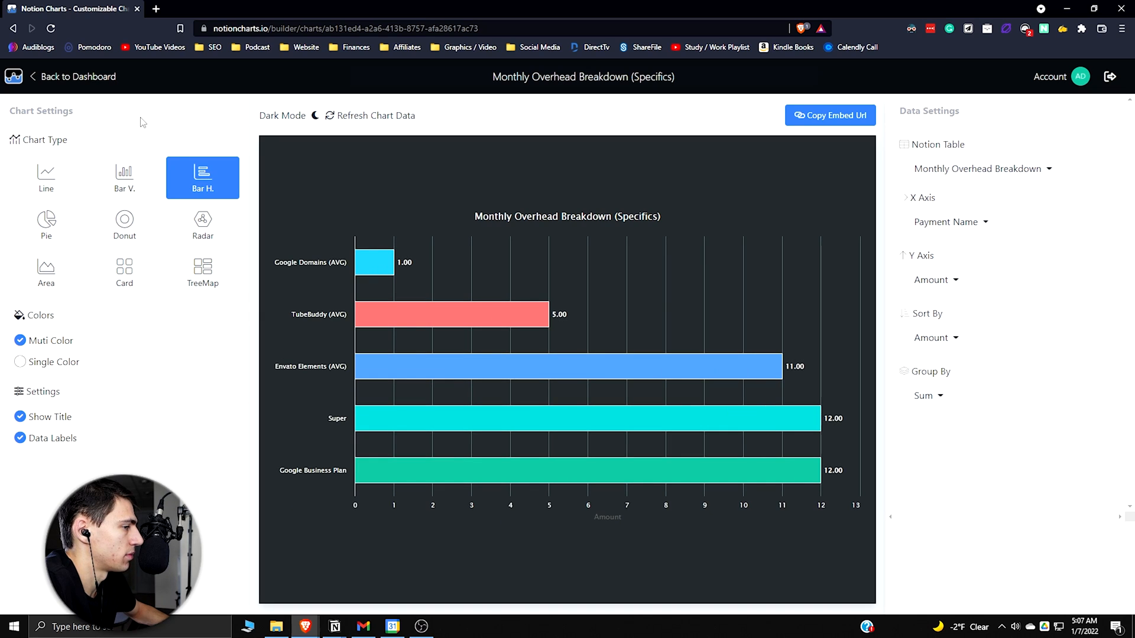
{"action": "left_click", "coordinate": [46, 178]}
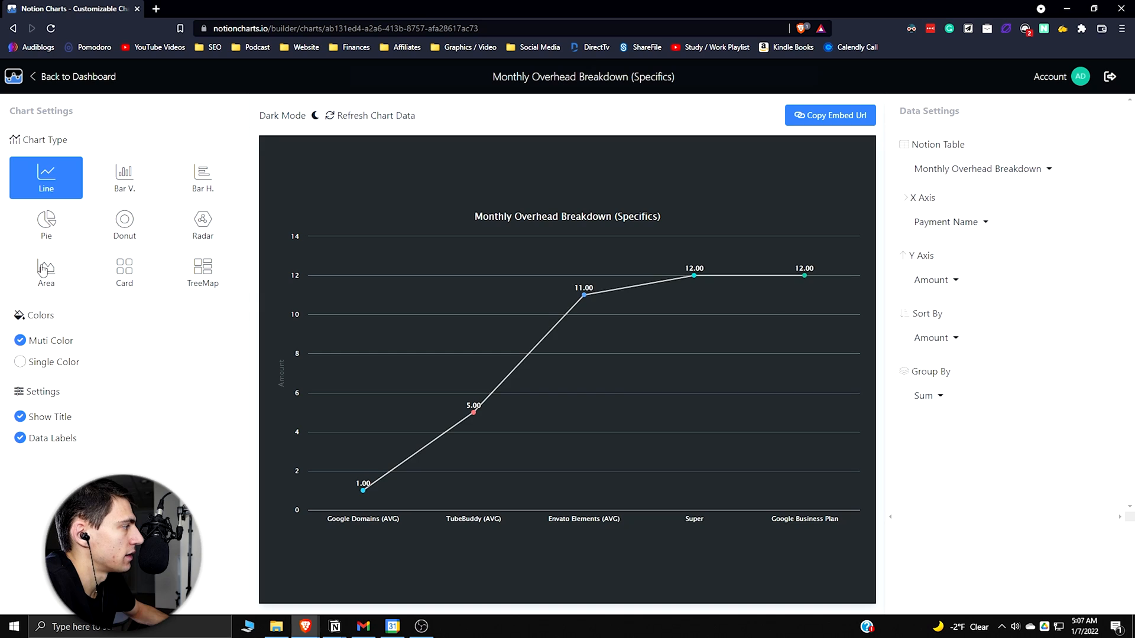
{"action": "left_click", "coordinate": [45, 271]}
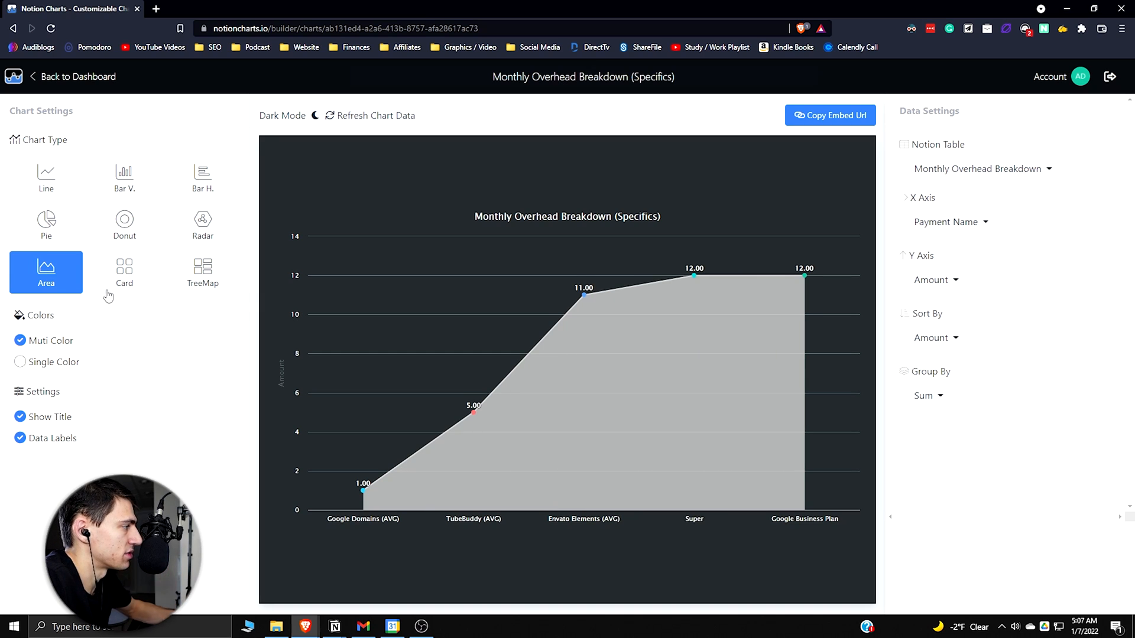
{"action": "left_click", "coordinate": [46, 225]}
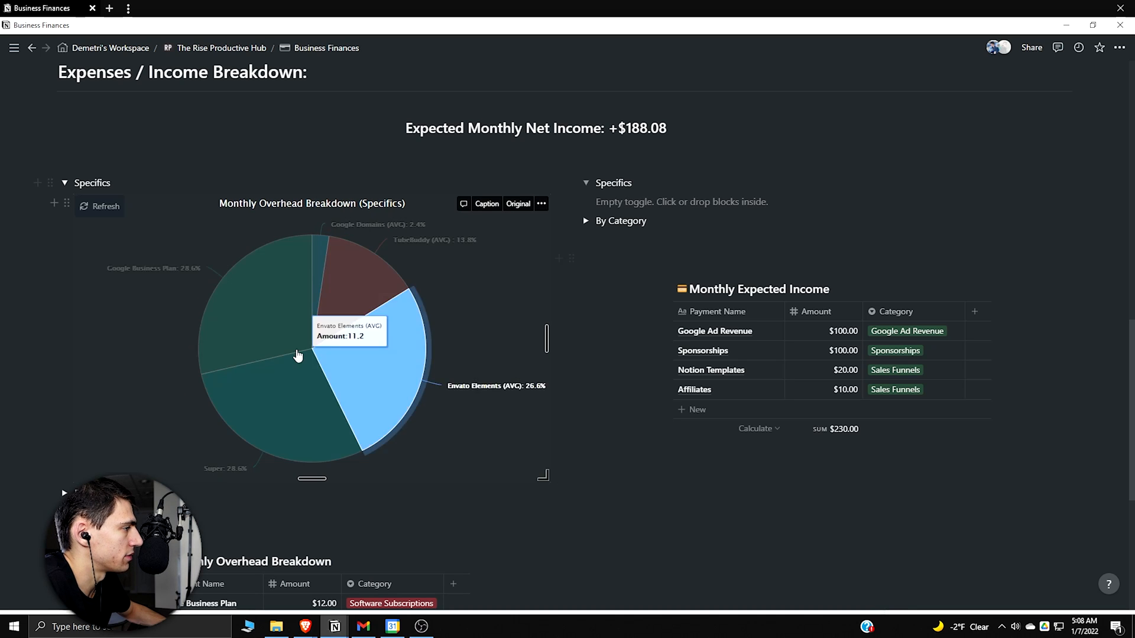
- Review the embedded overhead pie in the left Specifics toggle on the Business Finances page
{"action": "scroll", "scroll_direction": "down", "scroll_amount": 3}
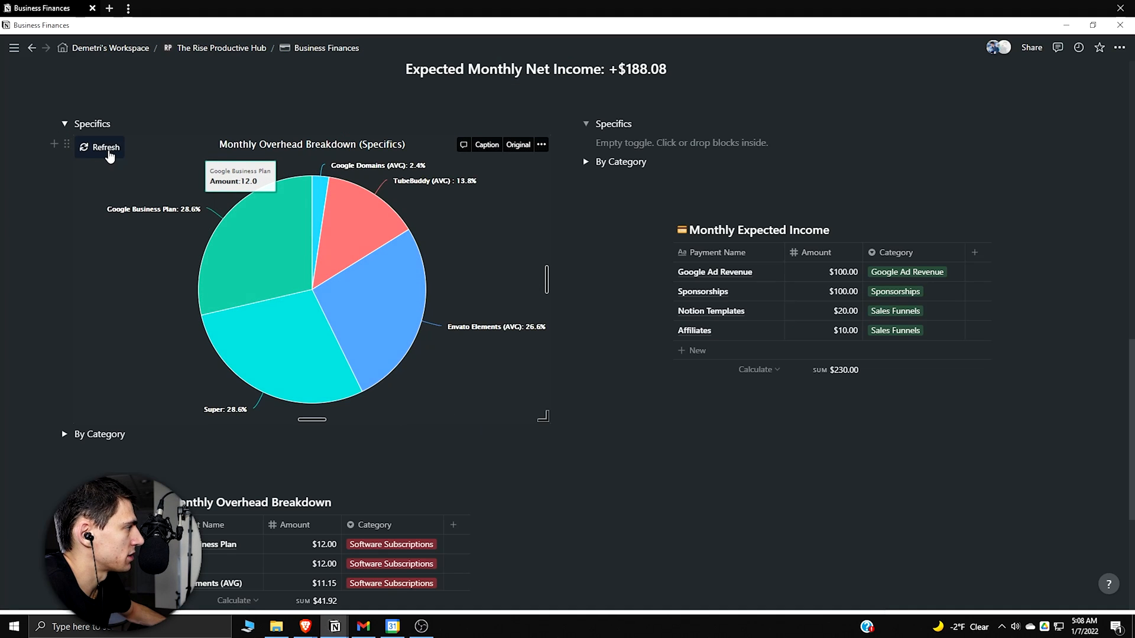
- Return to the overhead pie's settings and toggle its Data Labels
{"action": "left_click", "coordinate": [104, 147]}
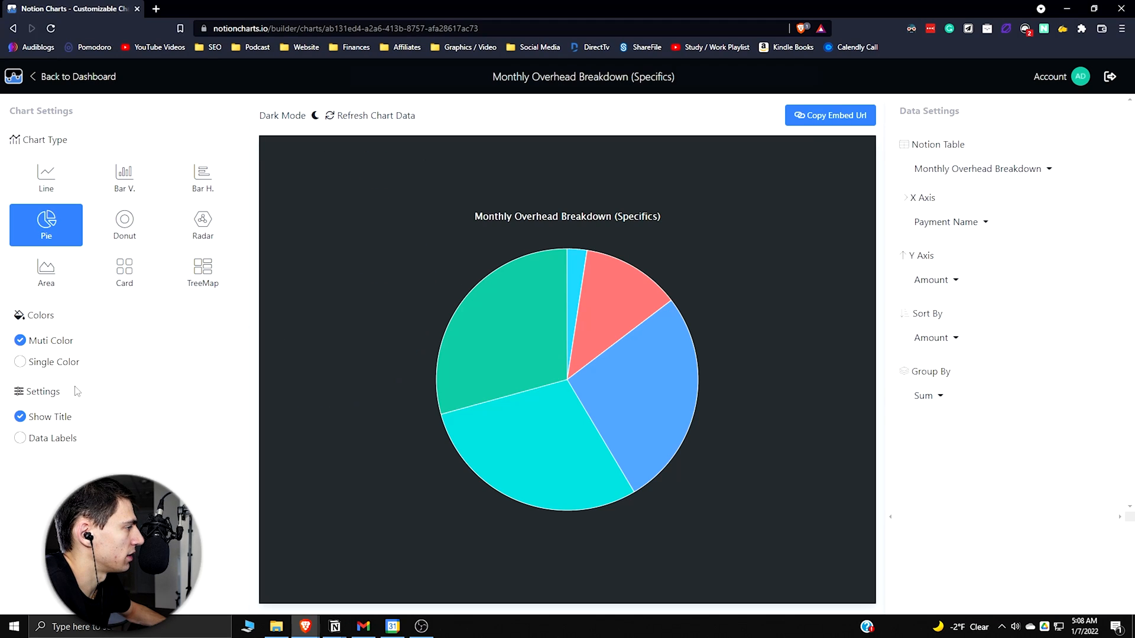
{"action": "mouse_move", "coordinate": [54, 459]}
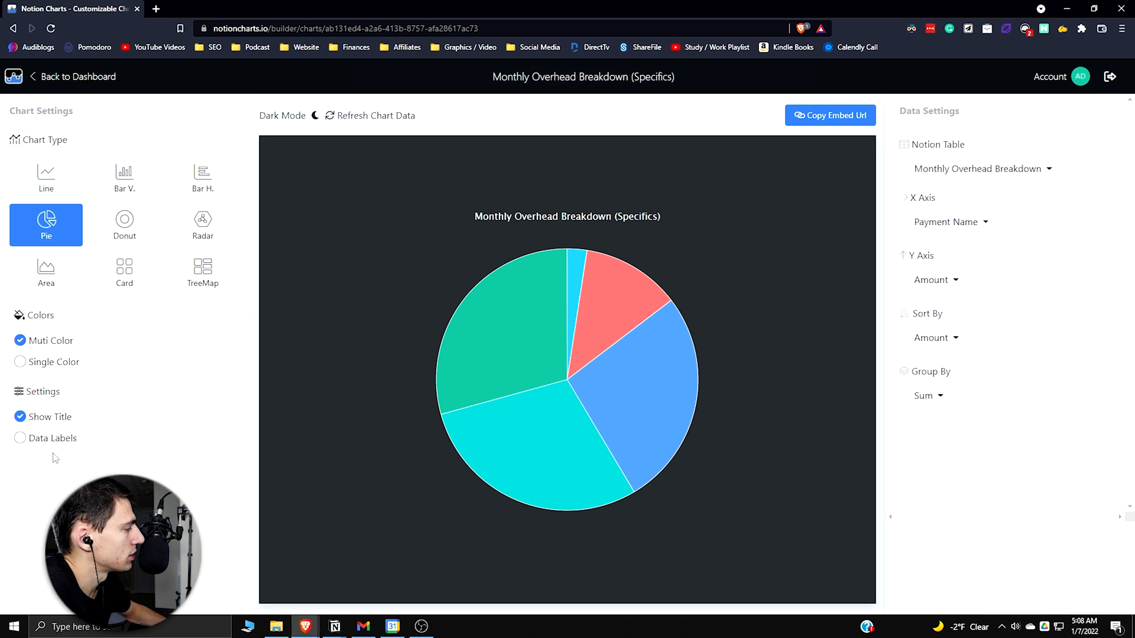
{"action": "left_click", "coordinate": [19, 437]}
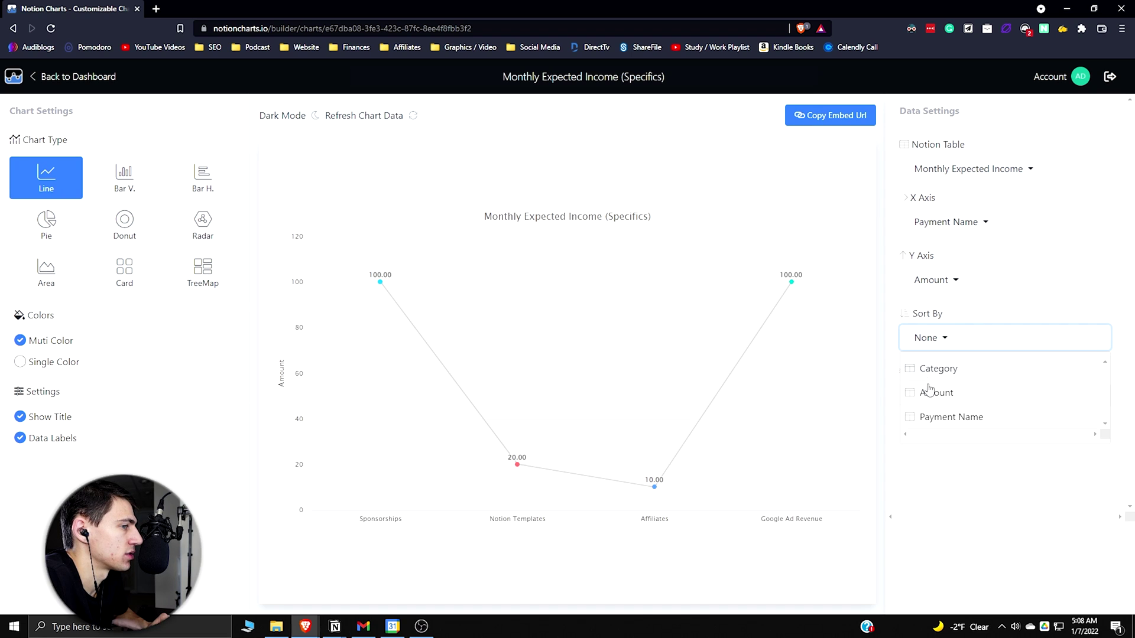
- Sort the Monthly Expected Income (Specifics) chart by Amount and make it a dark-mode pie
{"action": "left_click", "coordinate": [936, 393]}
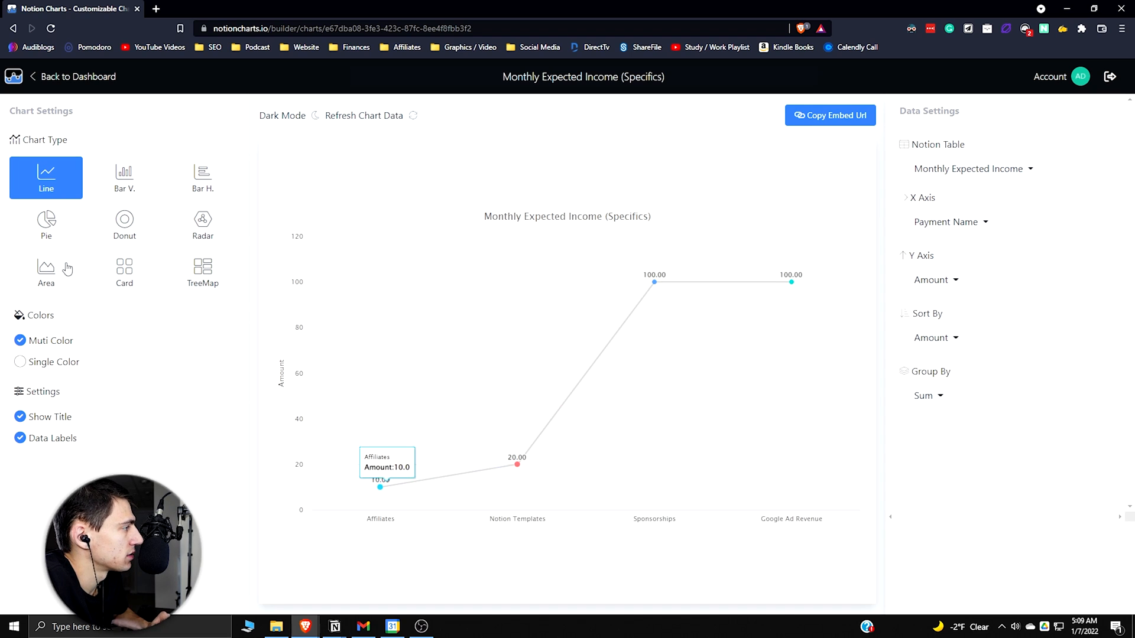
{"action": "left_click", "coordinate": [45, 225]}
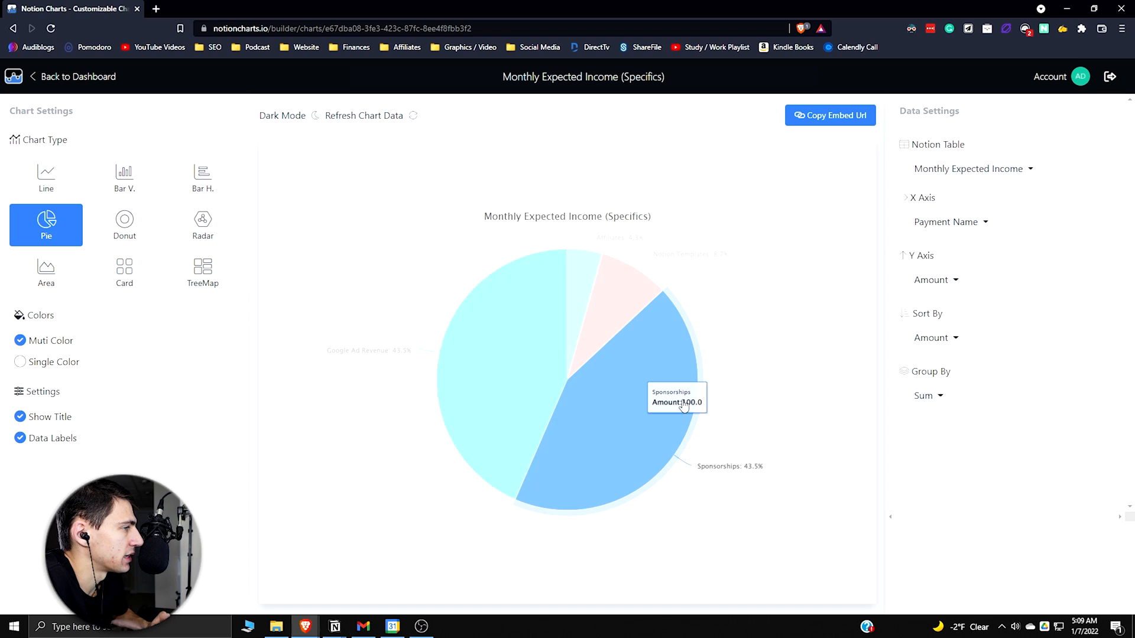
{"action": "left_click", "coordinate": [830, 115]}
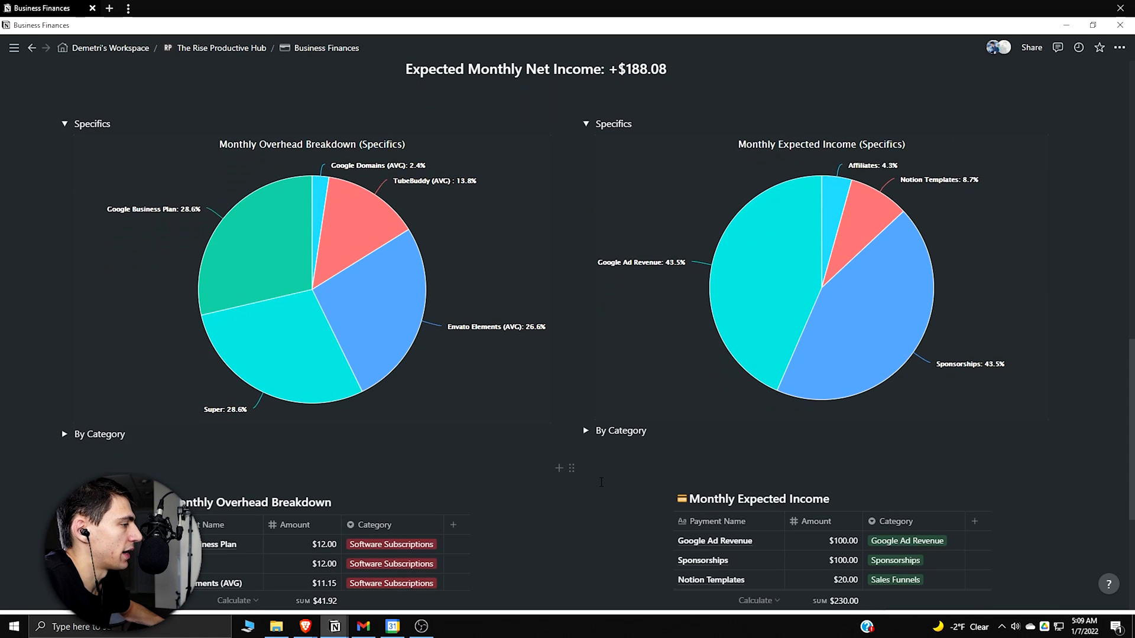
{"action": "scroll", "scroll_direction": "down", "scroll_amount": 3}
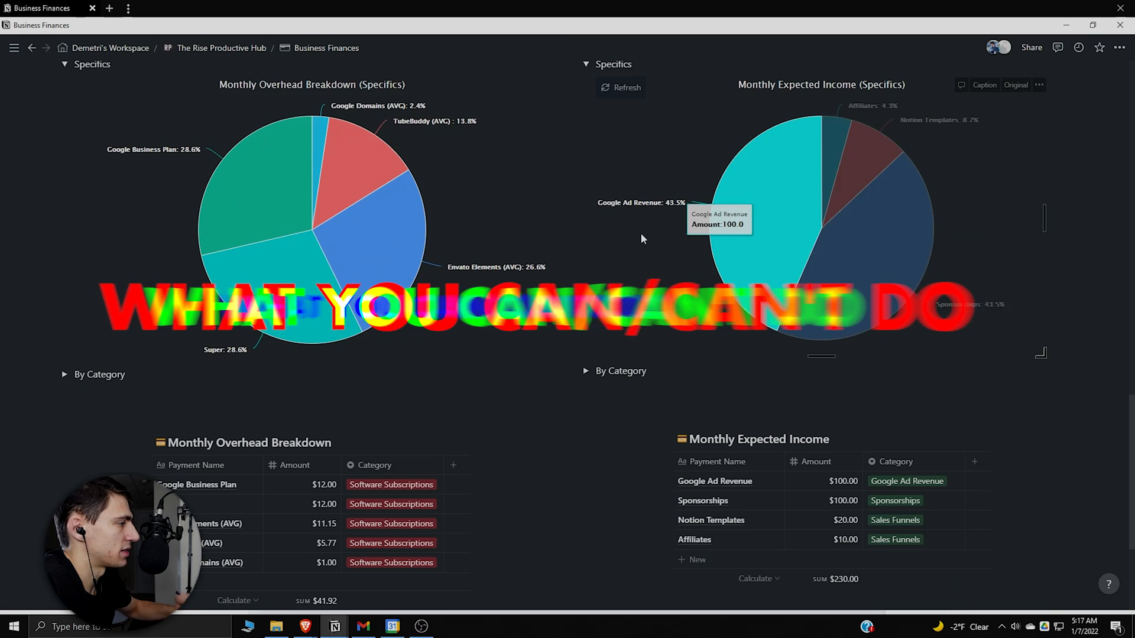
{"action": "scroll", "scroll_direction": "down", "scroll_amount": 3}
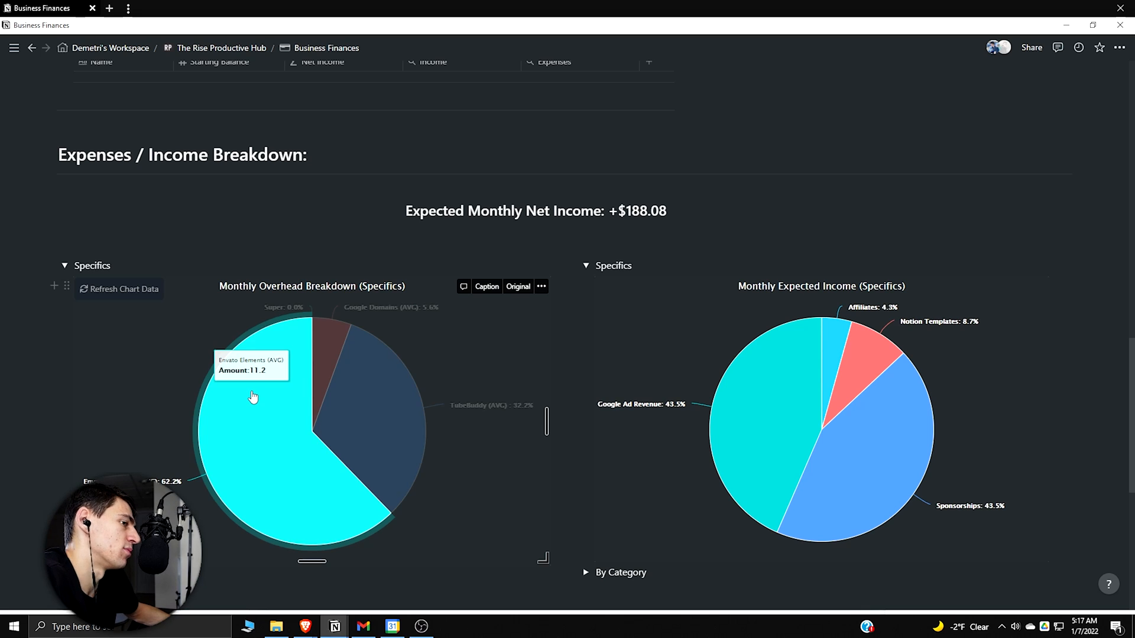
{"action": "scroll", "scroll_direction": "down", "scroll_amount": 3}
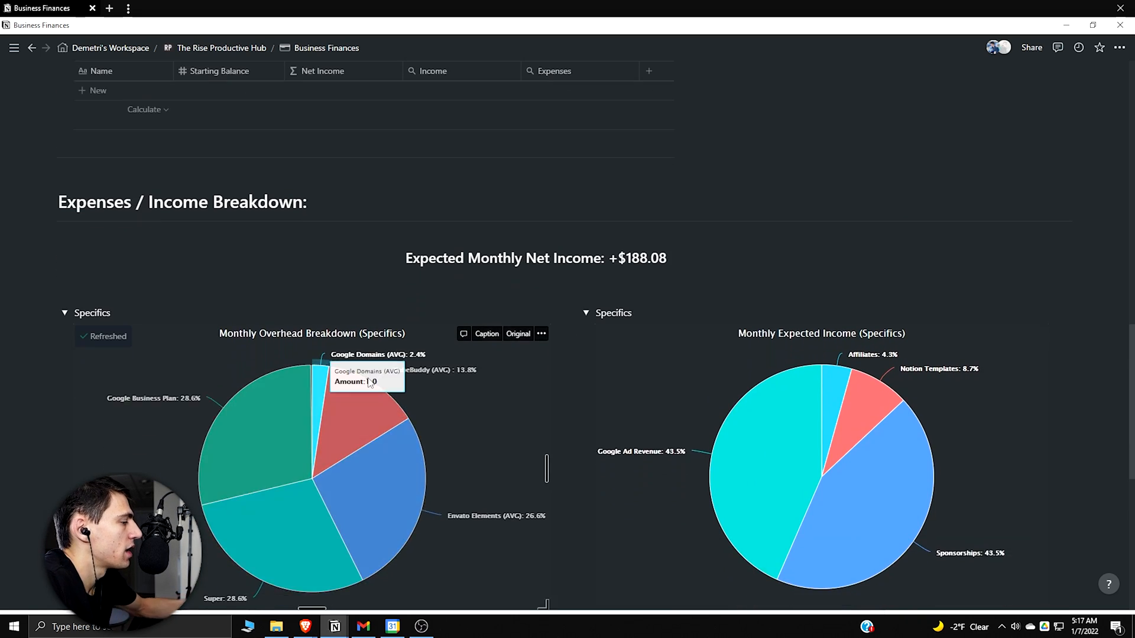
{"action": "scroll", "scroll_direction": "down", "scroll_amount": 3}
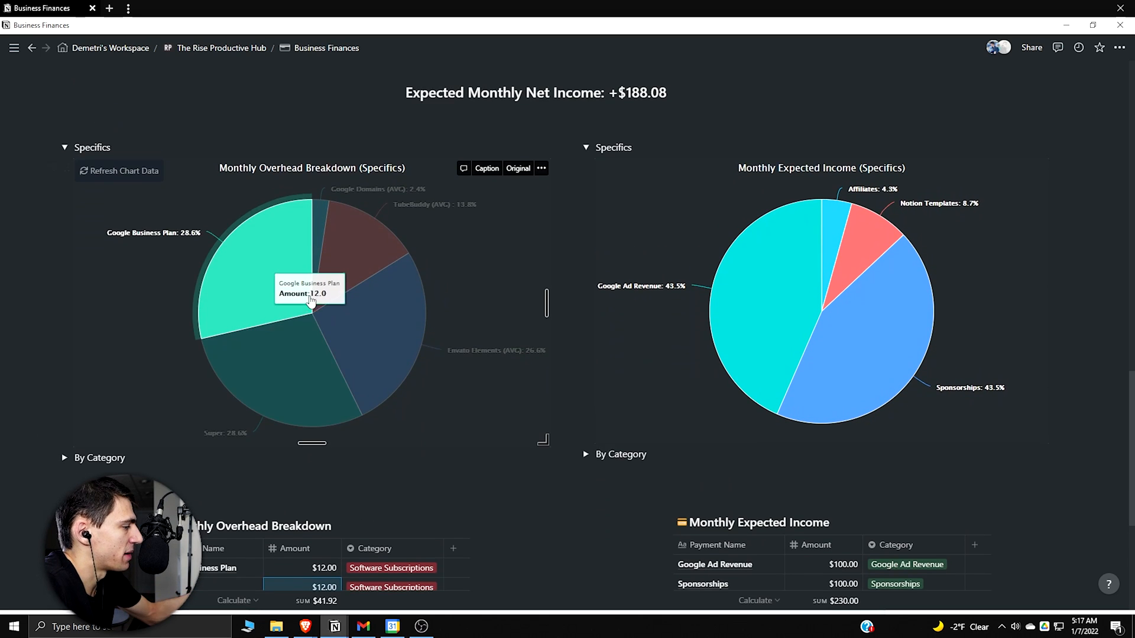
{"action": "scroll", "scroll_direction": "down", "scroll_amount": 3}
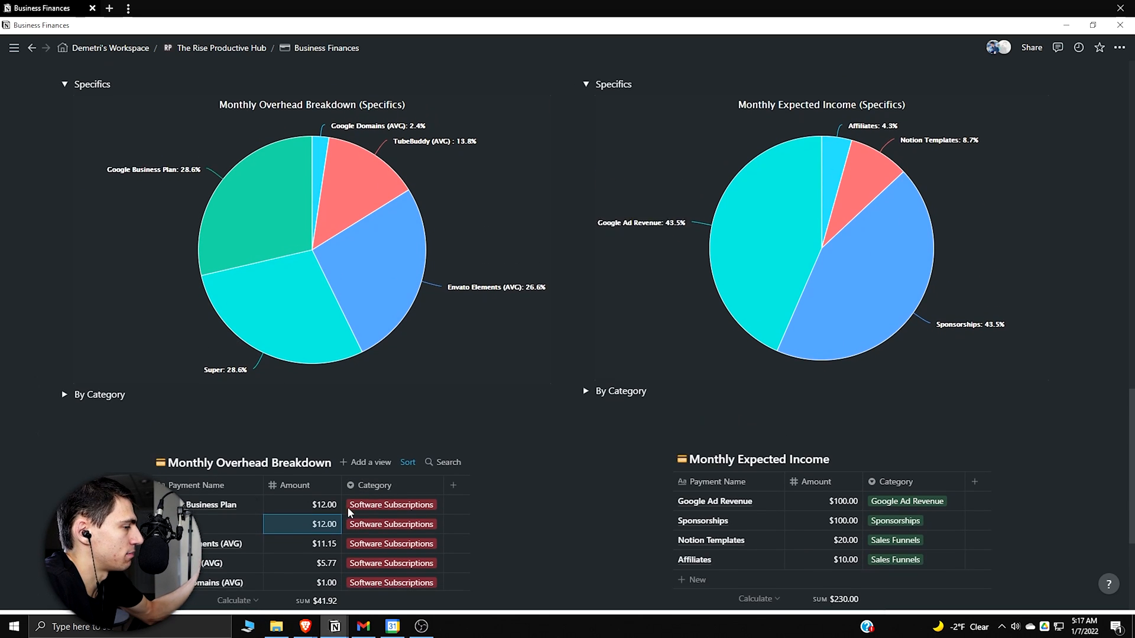
{"action": "scroll", "scroll_direction": "down", "scroll_amount": 3}
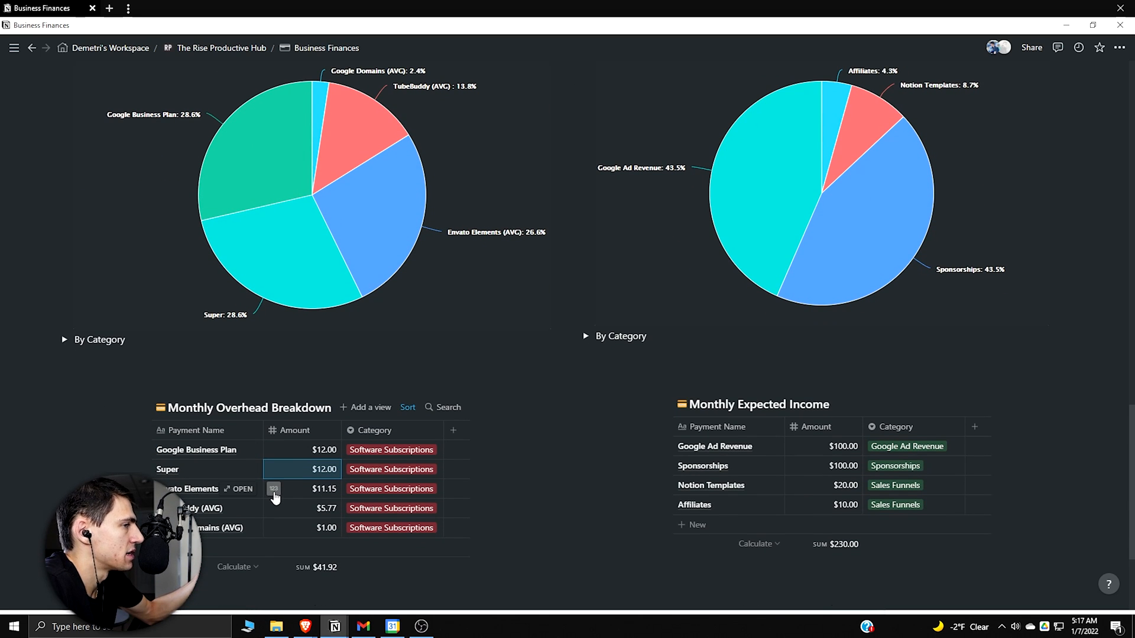